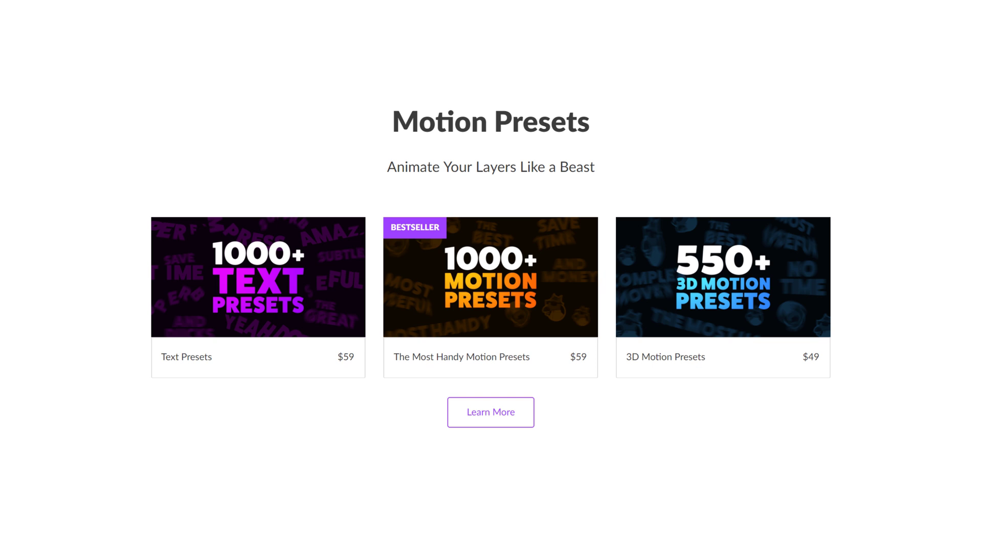
Scroll the Mister Horse products page past Precomps to the Animated Illustrations Bundle
scroll("down", 3)
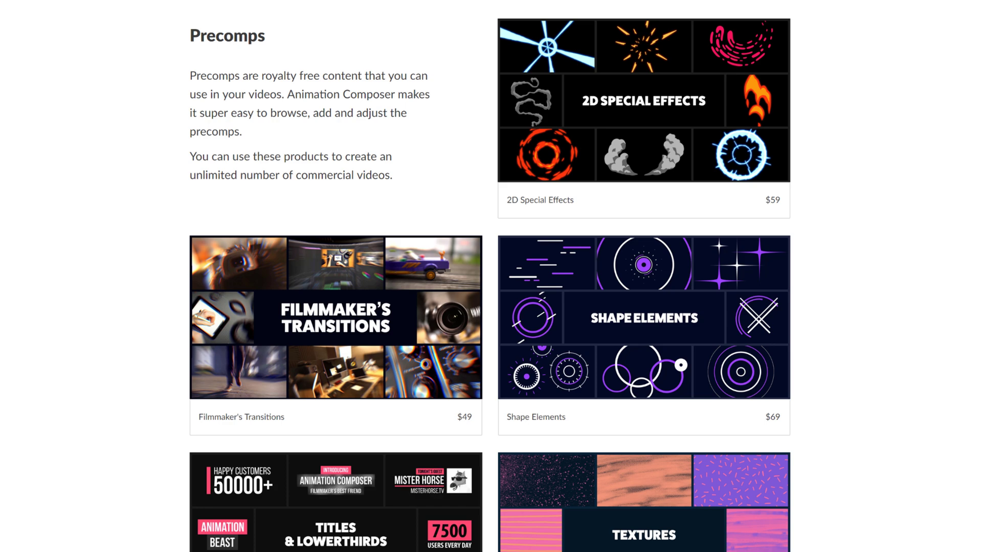
scroll("down", 3)
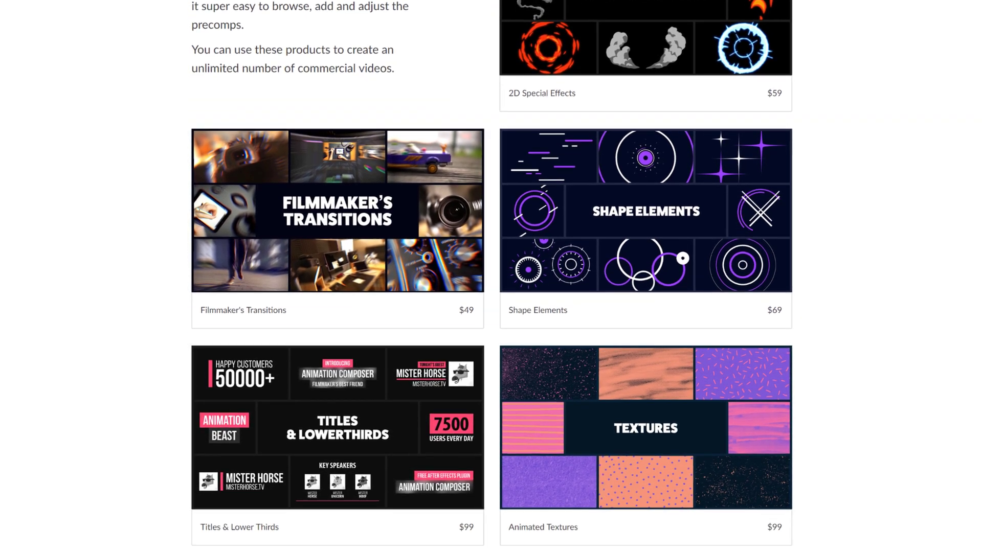
scroll("down", 3)
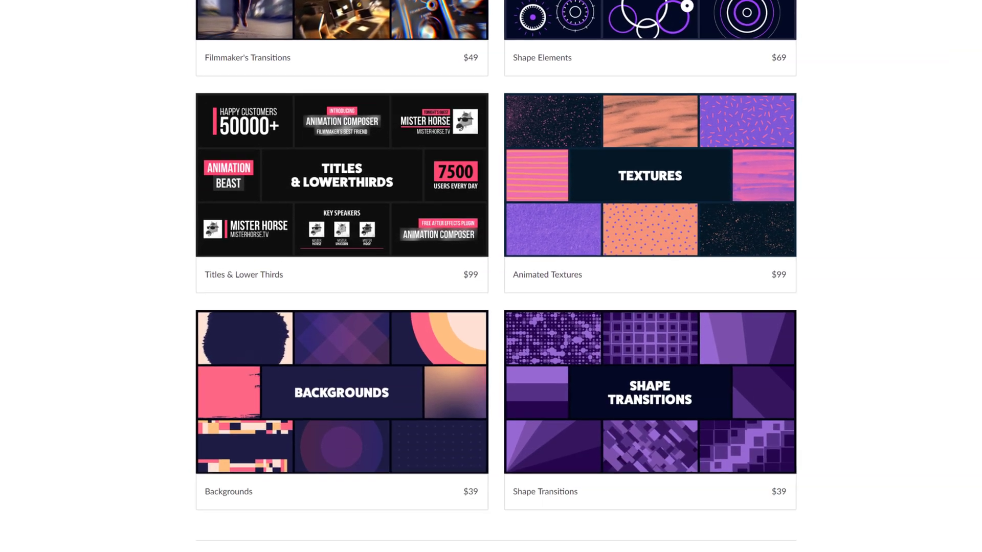
scroll("down", 3)
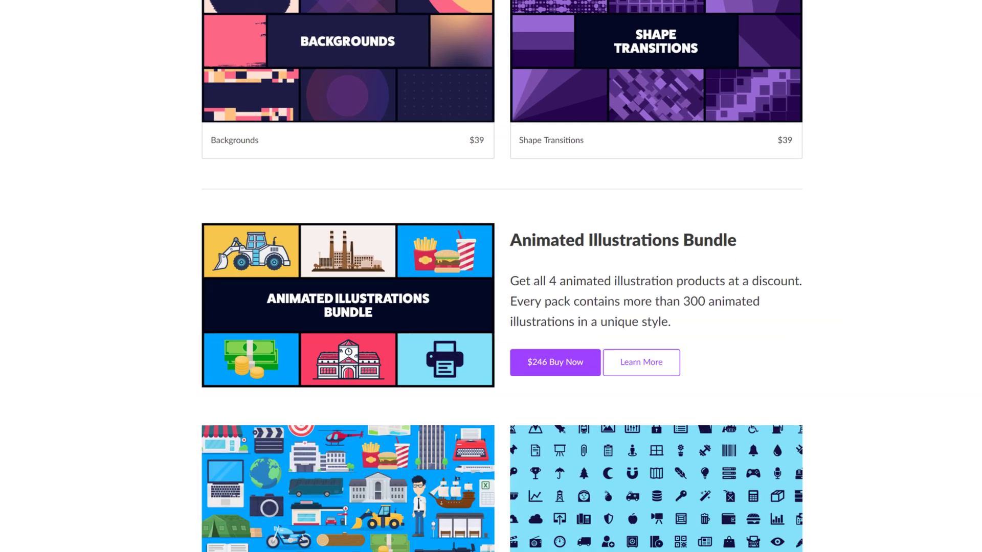
scroll("down", 3)
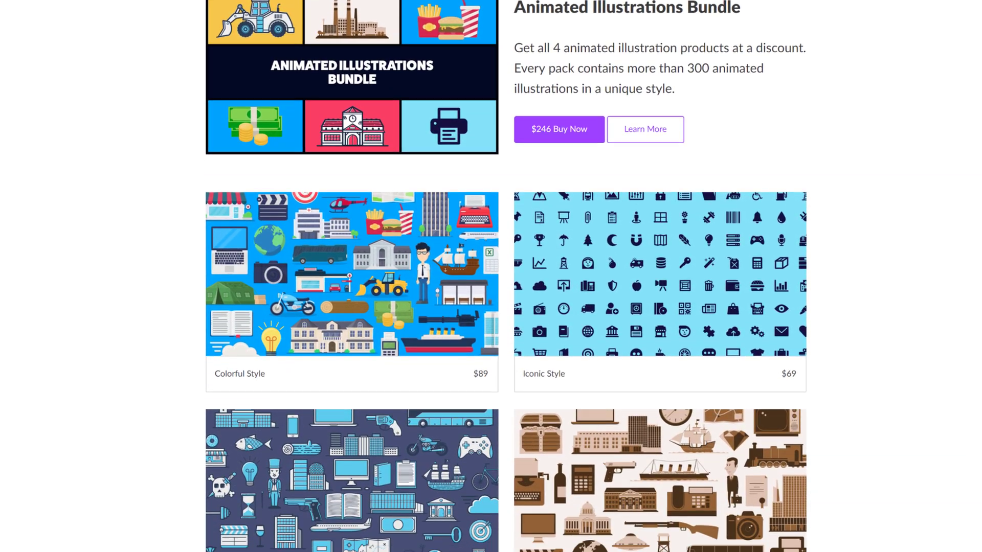
scroll("down", 3)
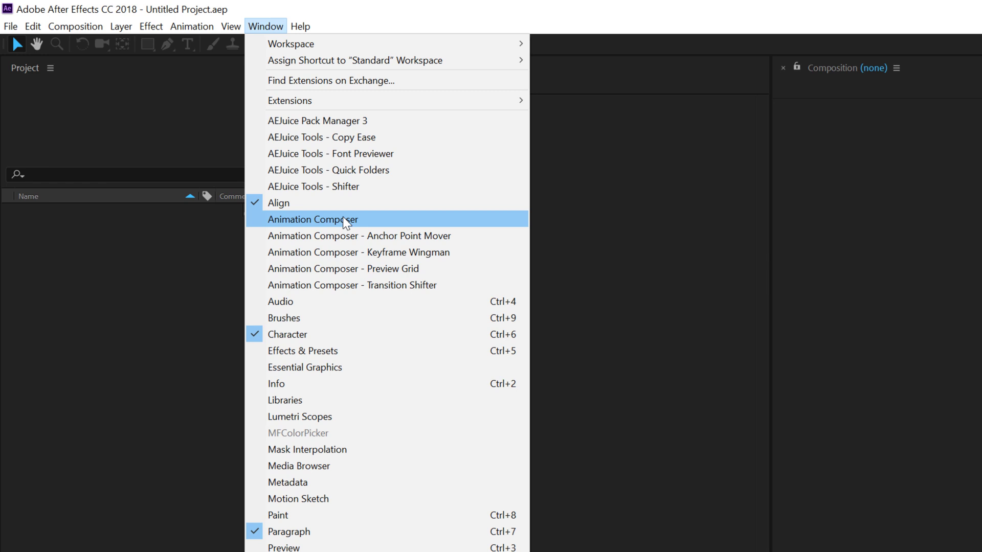
mouse_move(377, 236)
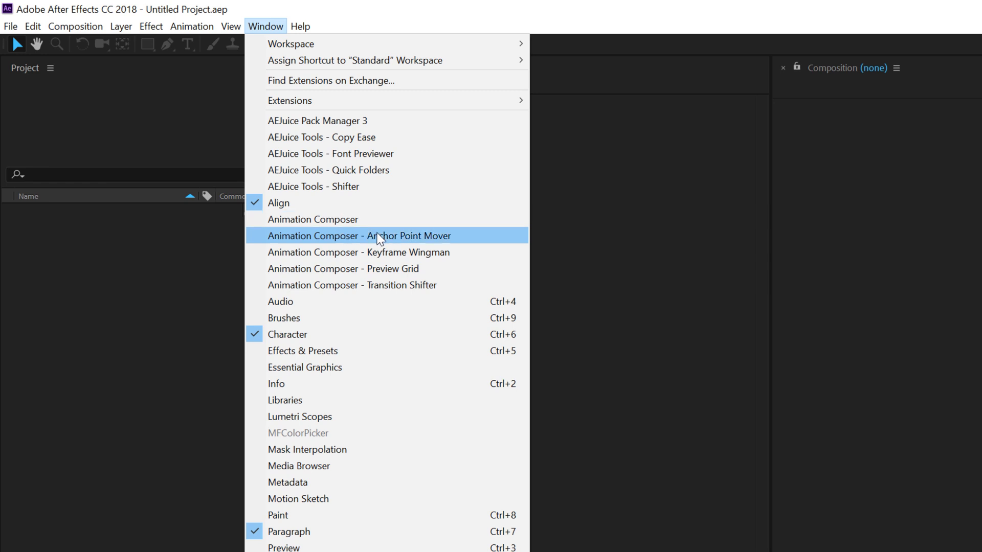
mouse_move(405, 242)
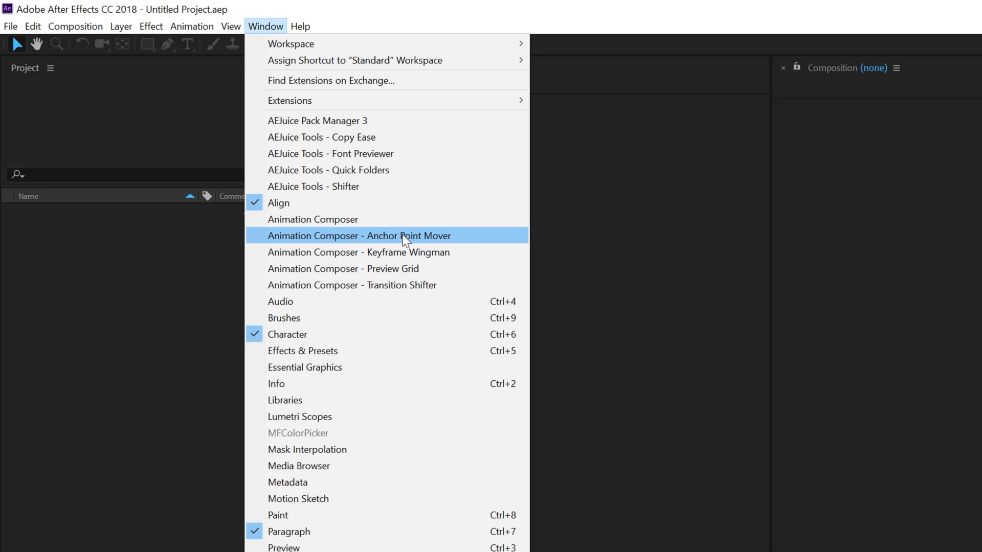
mouse_move(365, 285)
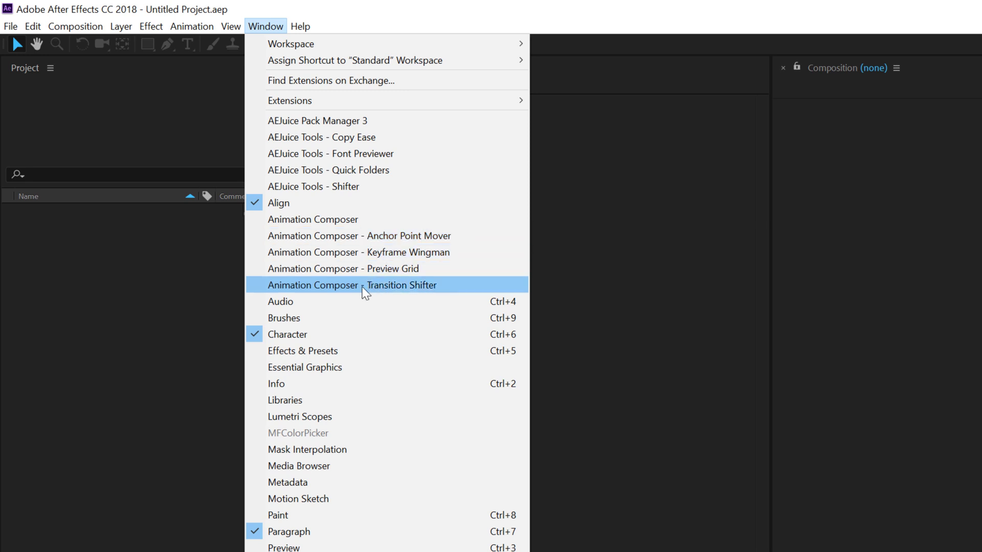
mouse_move(391, 289)
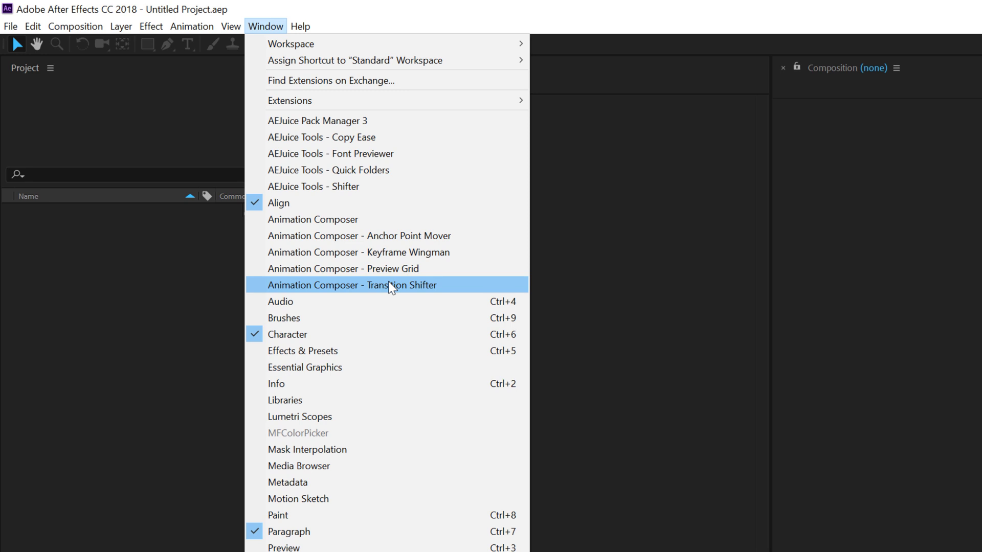
mouse_move(443, 242)
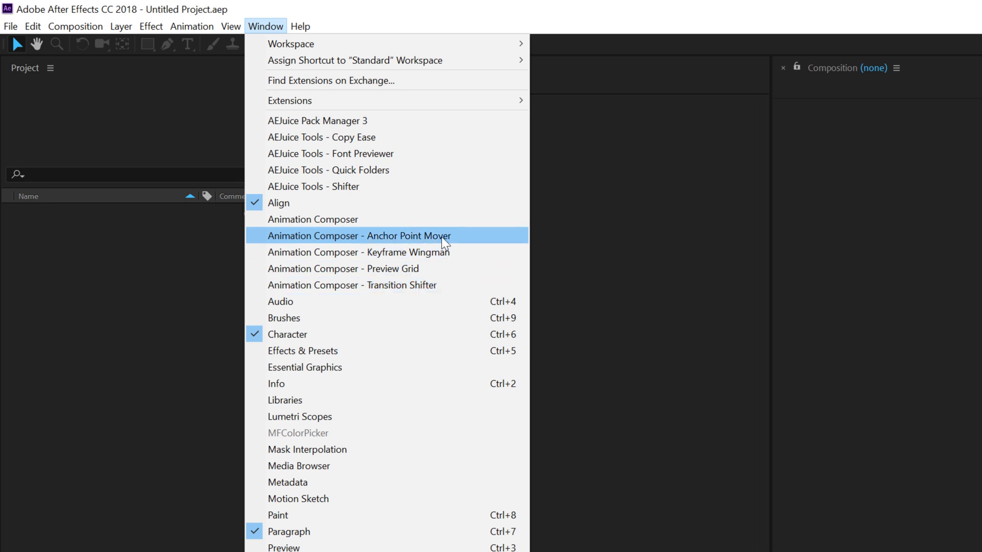
mouse_move(406, 252)
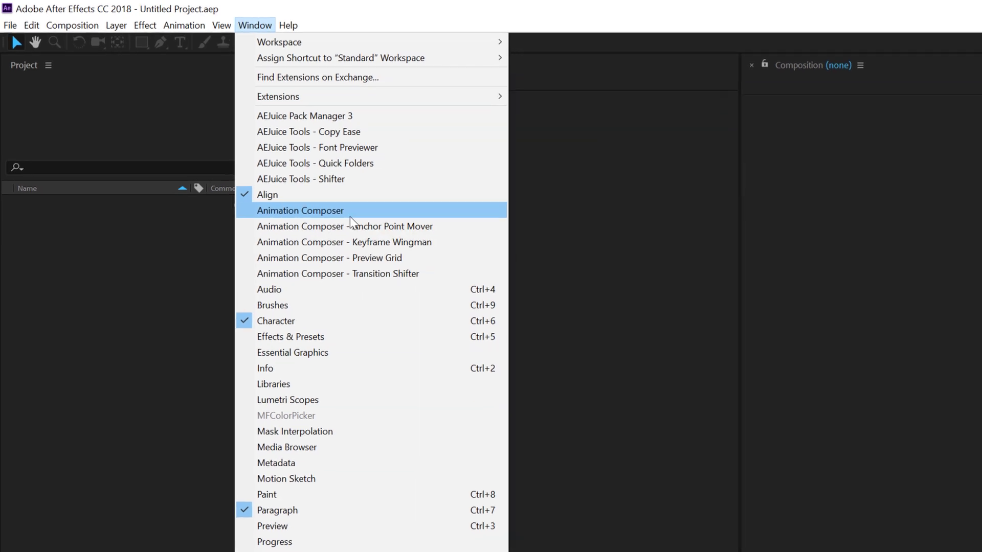
Choose Animation Composer from the Window menu to show its panel
left_click(300, 210)
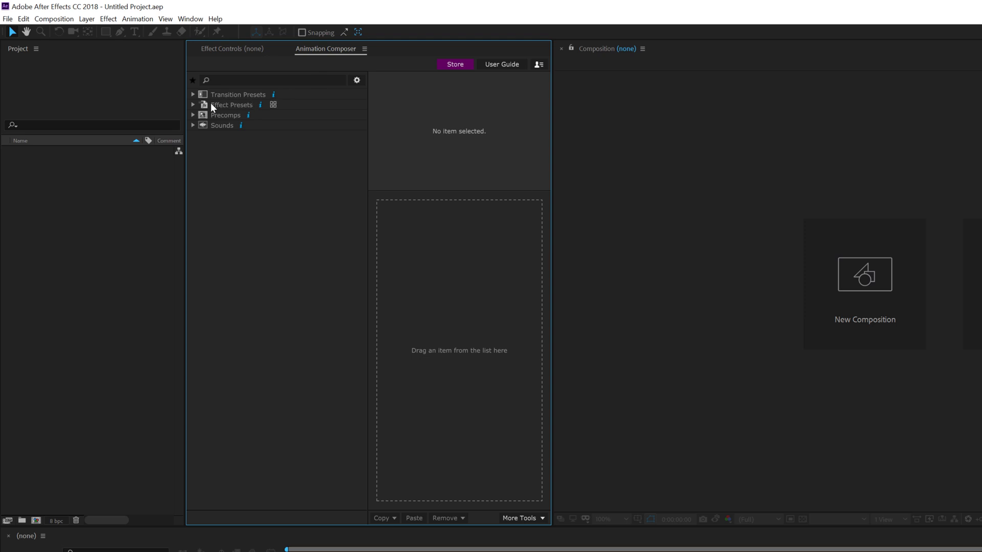
mouse_move(219, 130)
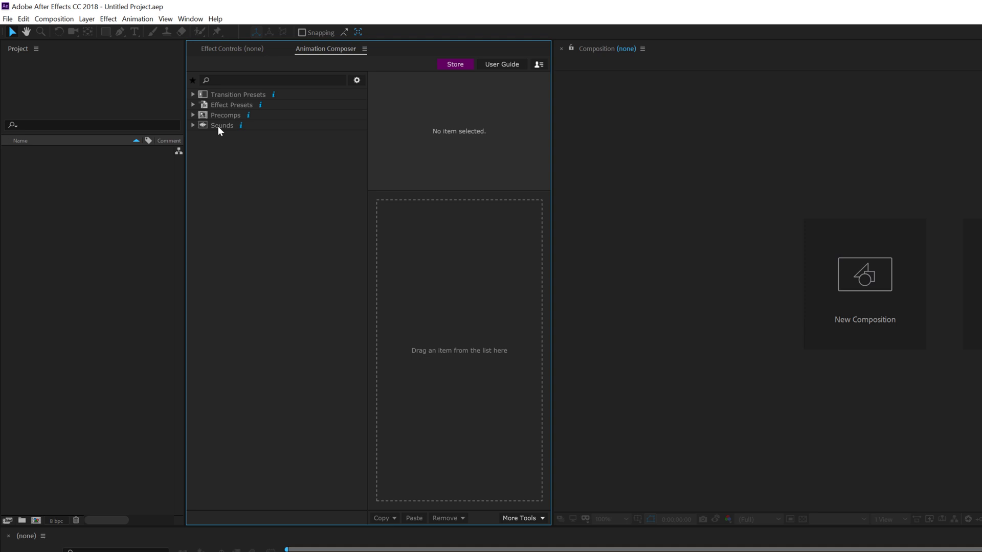
mouse_move(44, 302)
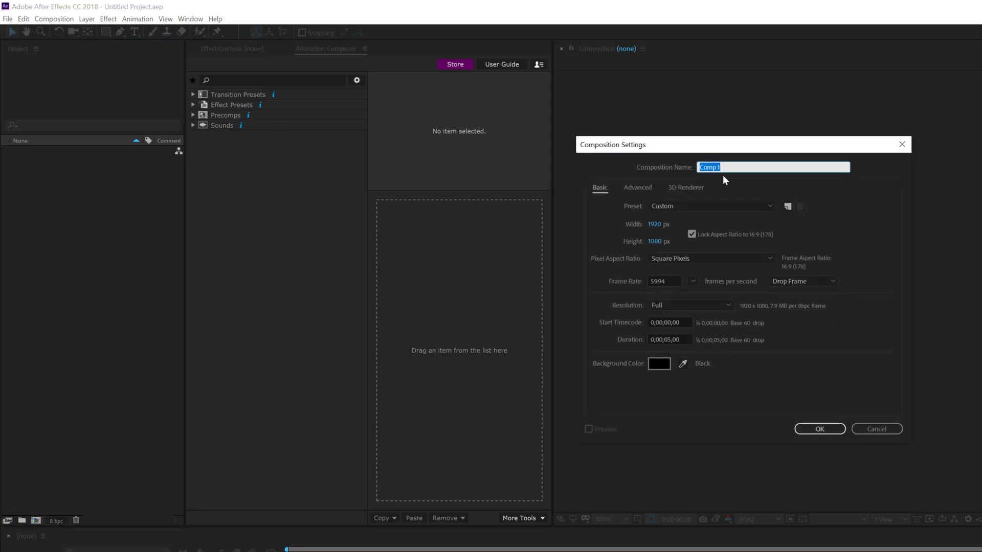
Name the new composition Test and confirm the Composition Settings
type("tEST")
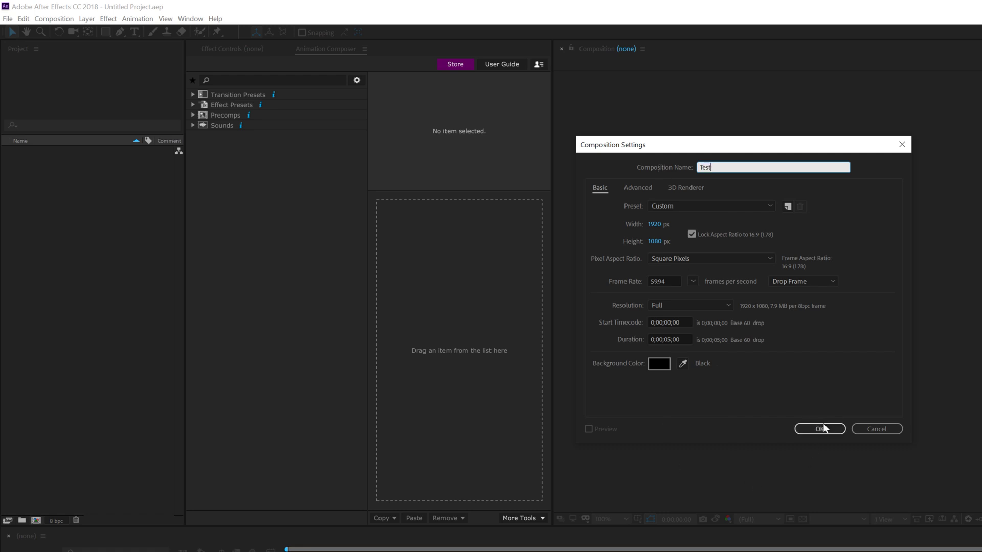
left_click(819, 428)
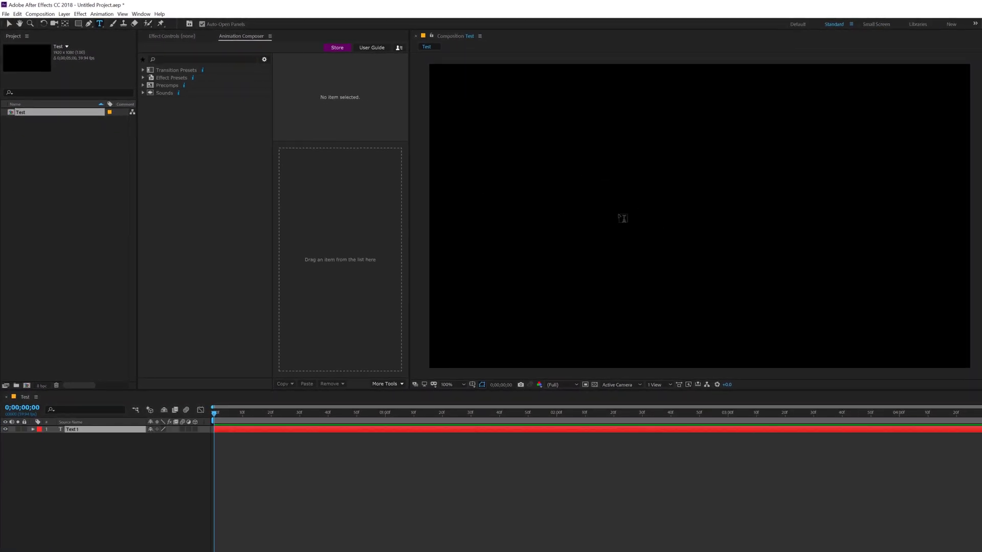
Enter the text ANIIMATION in the viewer and commit the text layer
type("ANII")
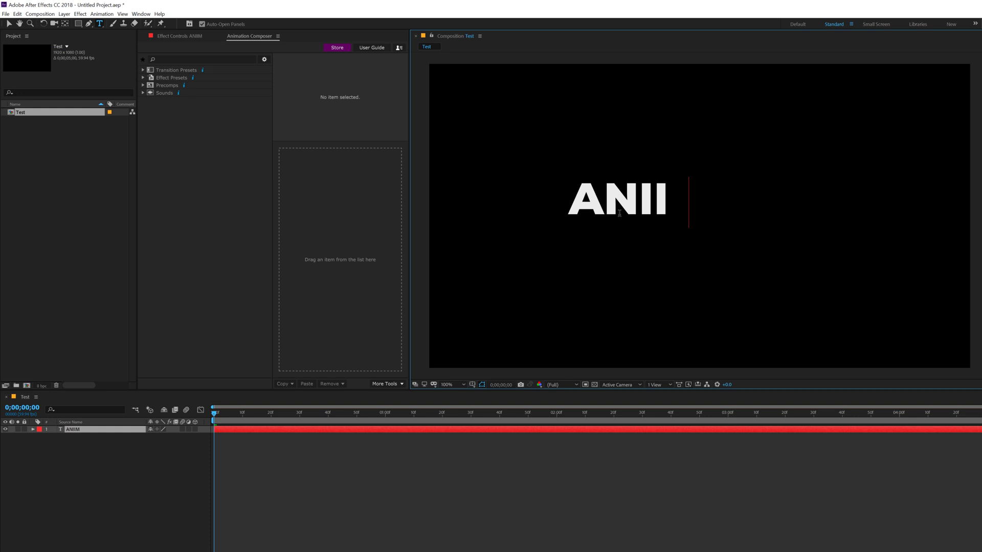
type("MATION")
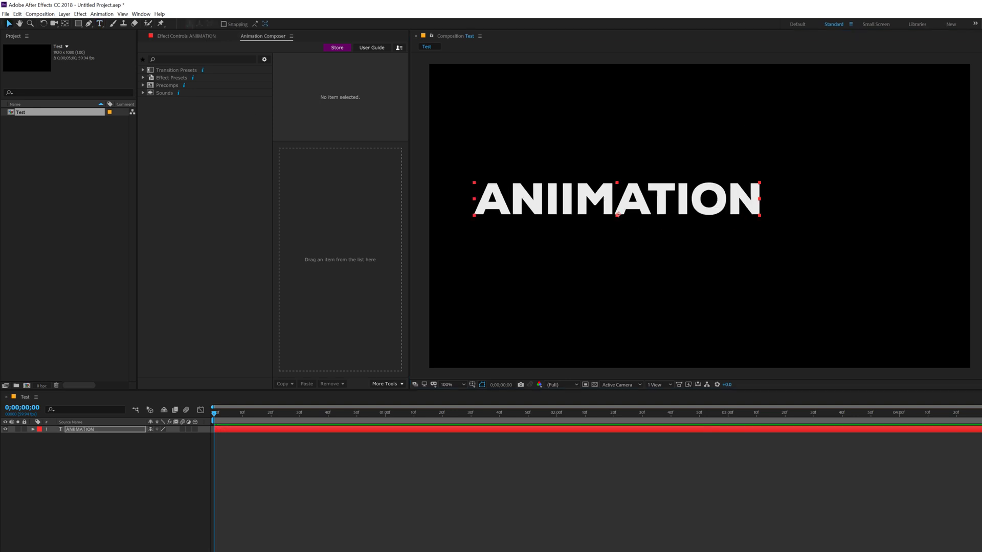
key("capslock")
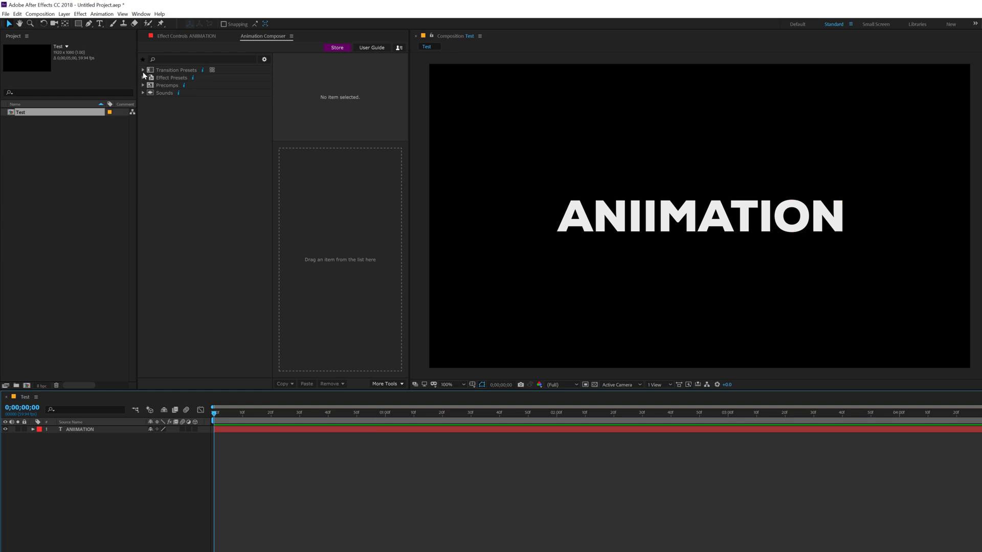
Expand Transition Presets, select the text layer and show 2D Layer Transformations as a preview grid
left_click(144, 69)
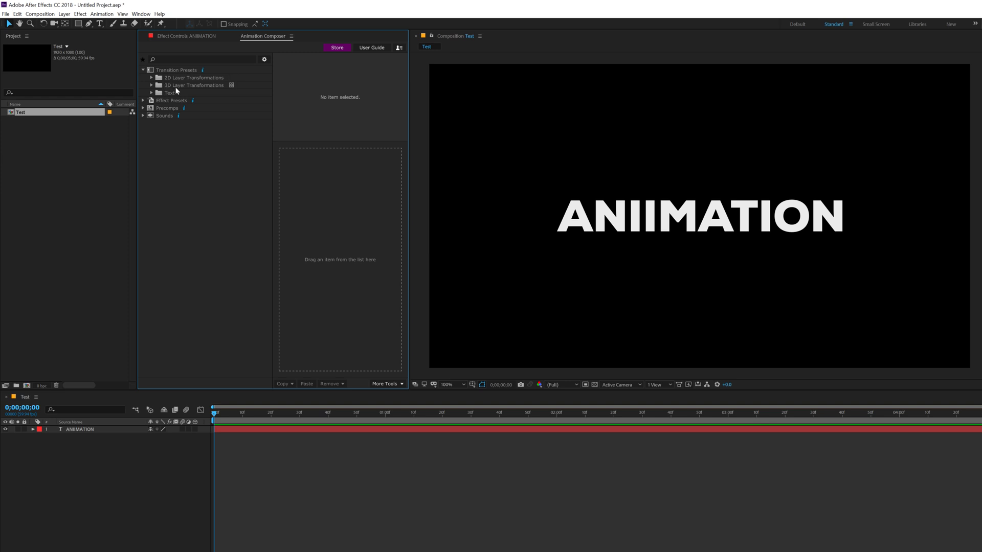
left_click(698, 216)
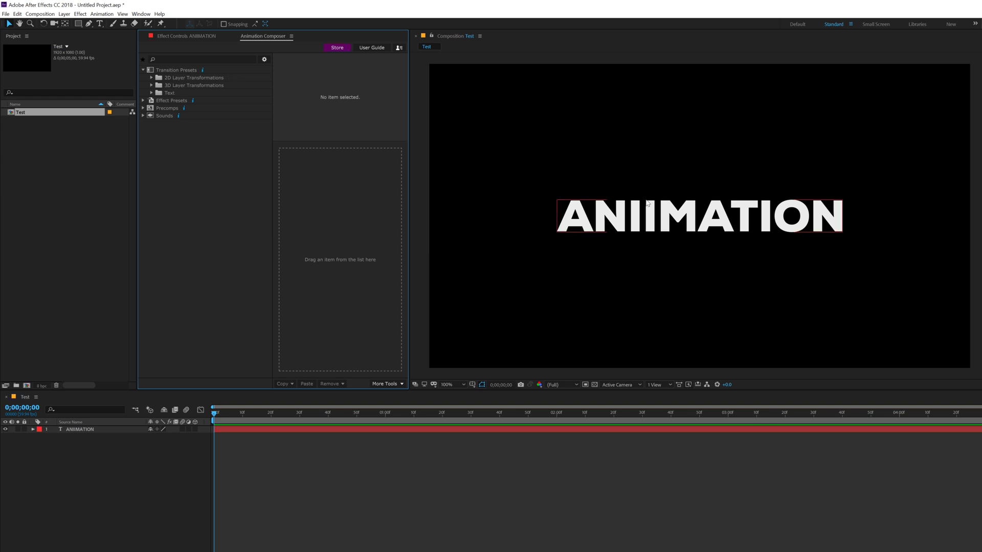
mouse_move(592, 216)
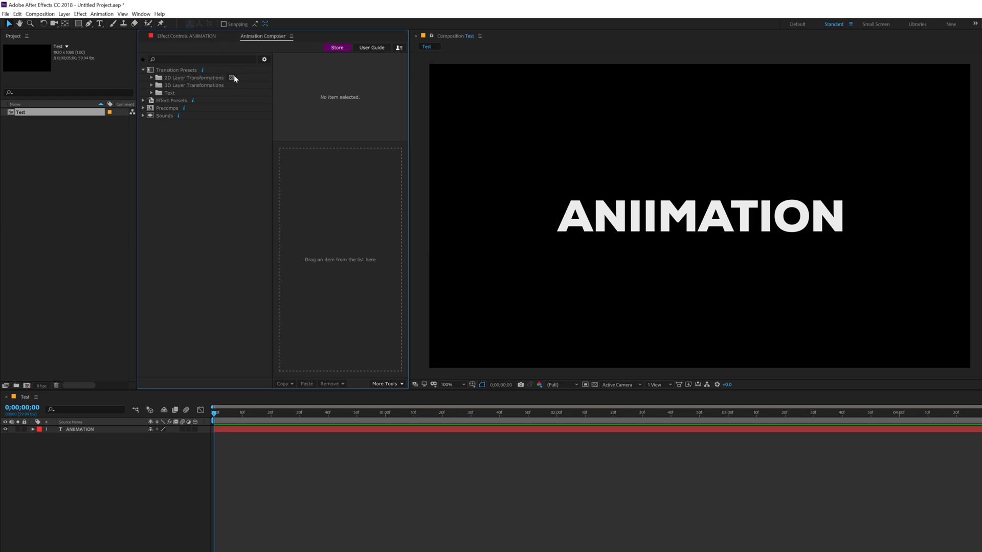
mouse_move(232, 77)
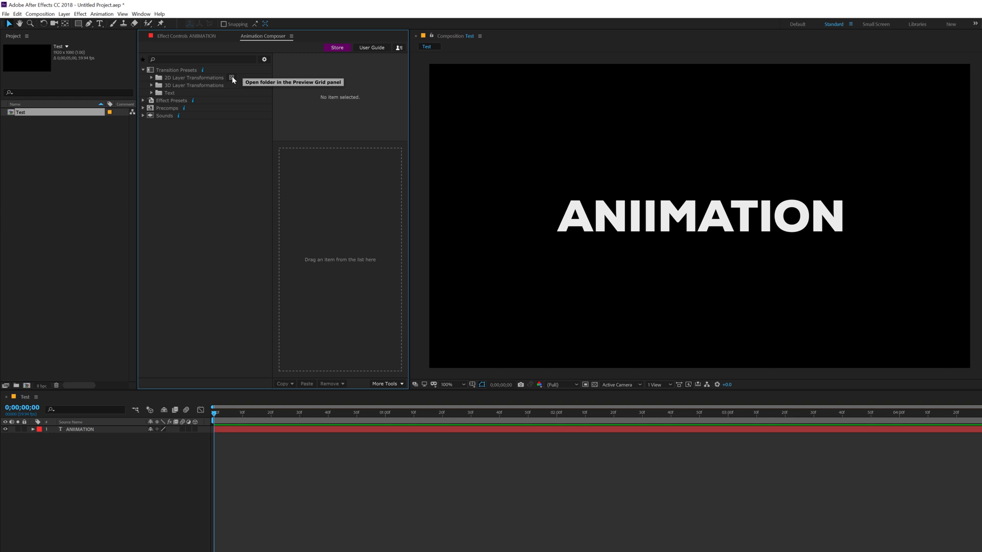
left_click(233, 79)
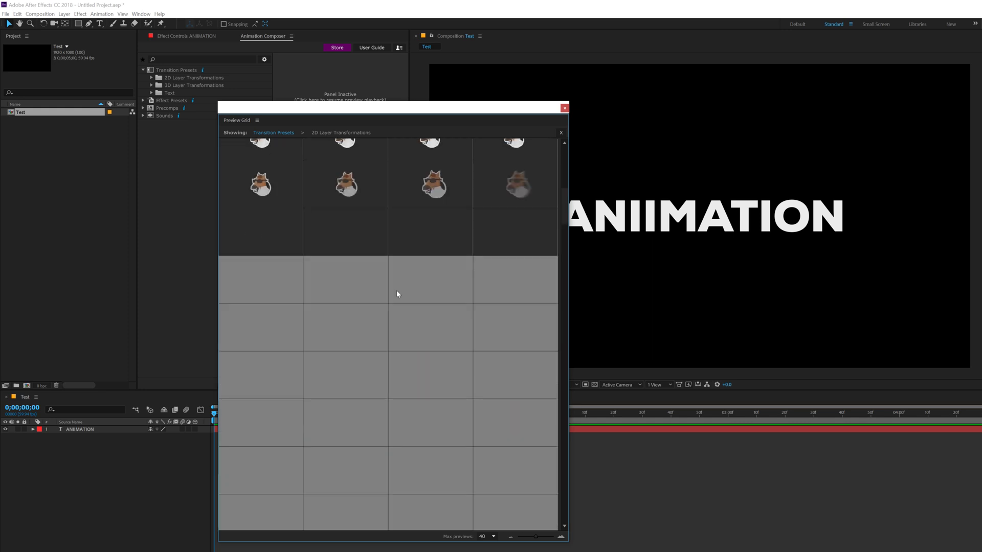
Scroll through the 2D Layer Transformations thumbnails with animated previews running
scroll("down", 3)
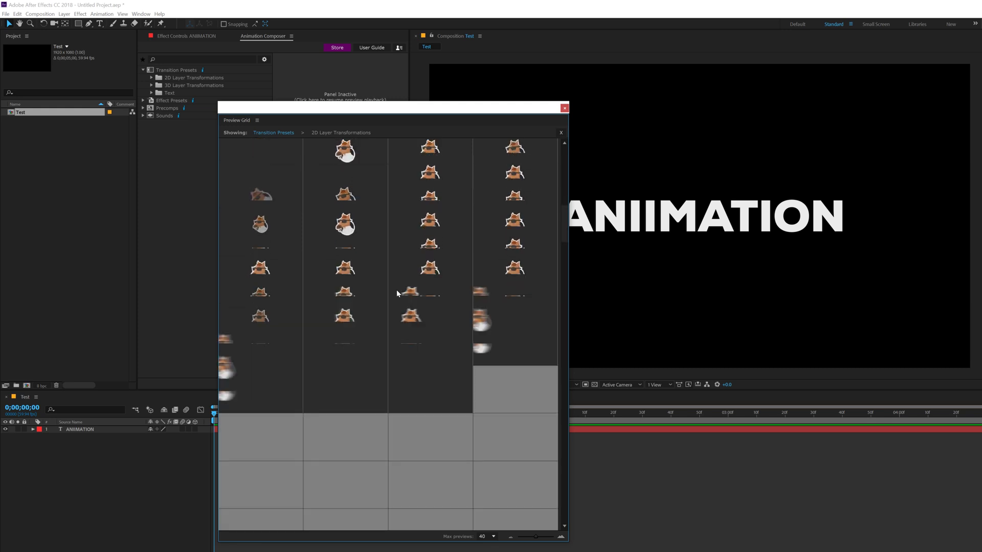
scroll("down", 3)
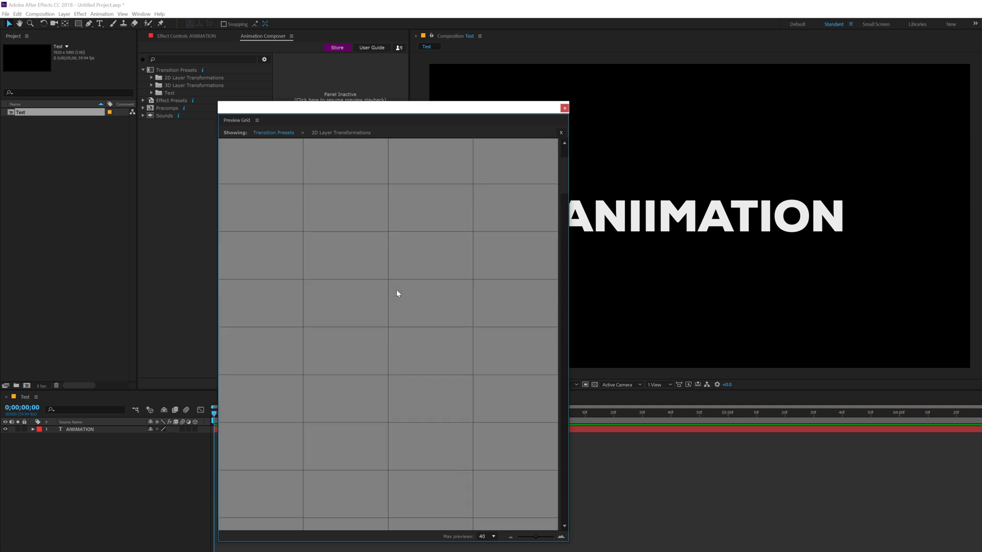
left_click(340, 132)
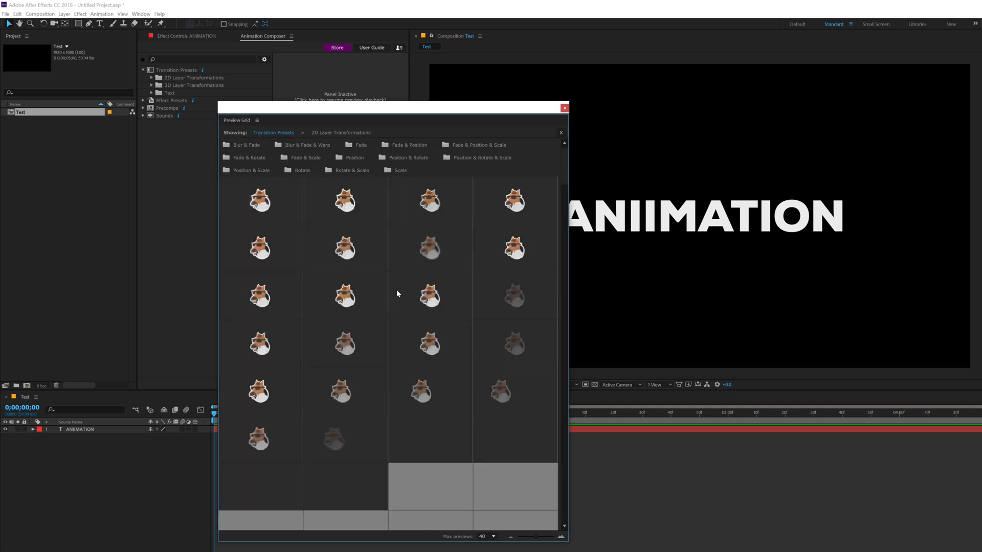
scroll("down", 3)
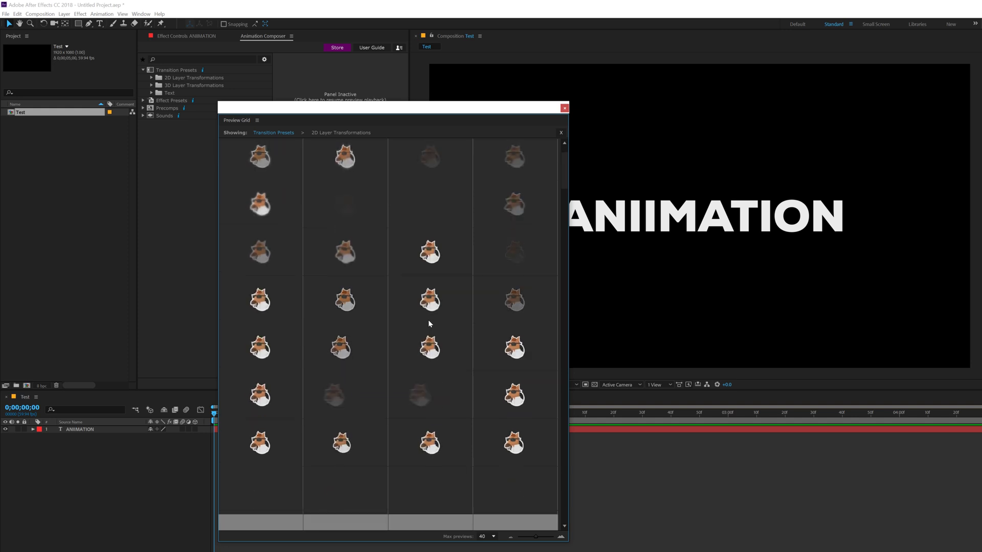
scroll("down", 3)
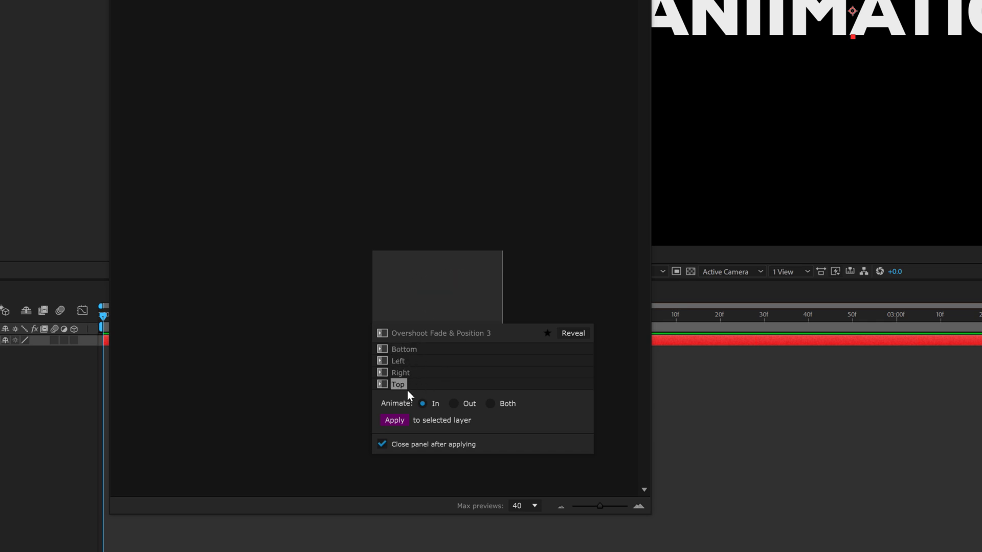
mouse_move(473, 359)
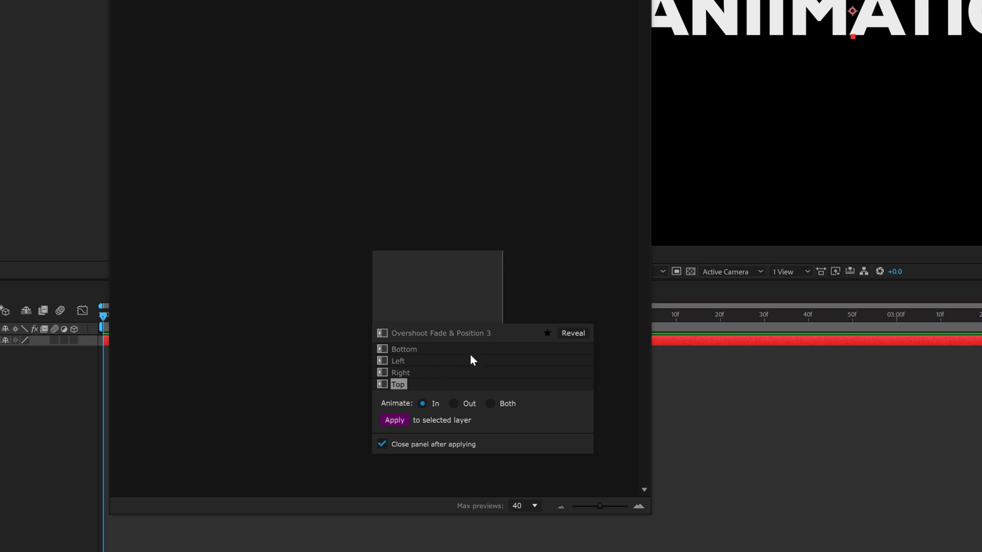
mouse_move(425, 408)
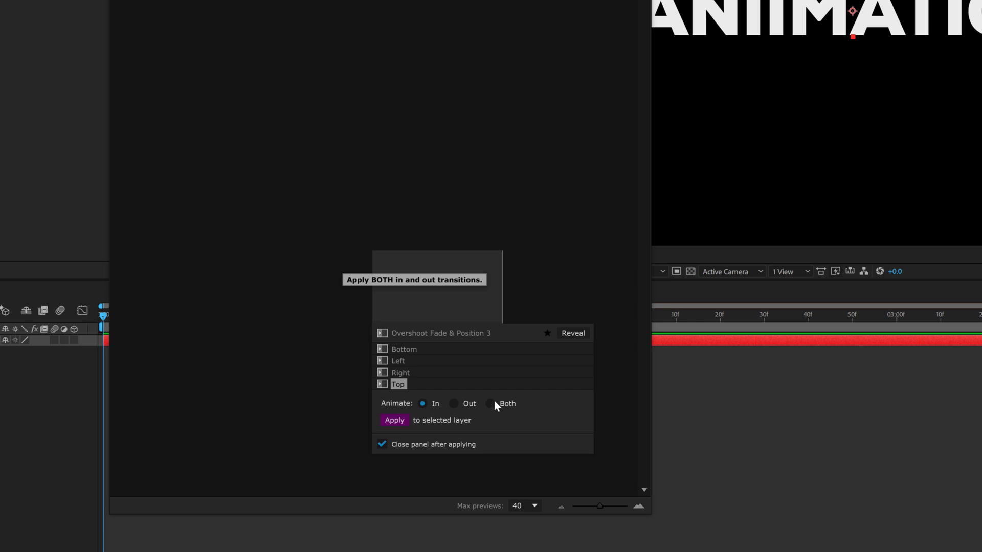
Apply Overshoot Fade & Position 3 from the Top as the text's In transition
left_click(393, 420)
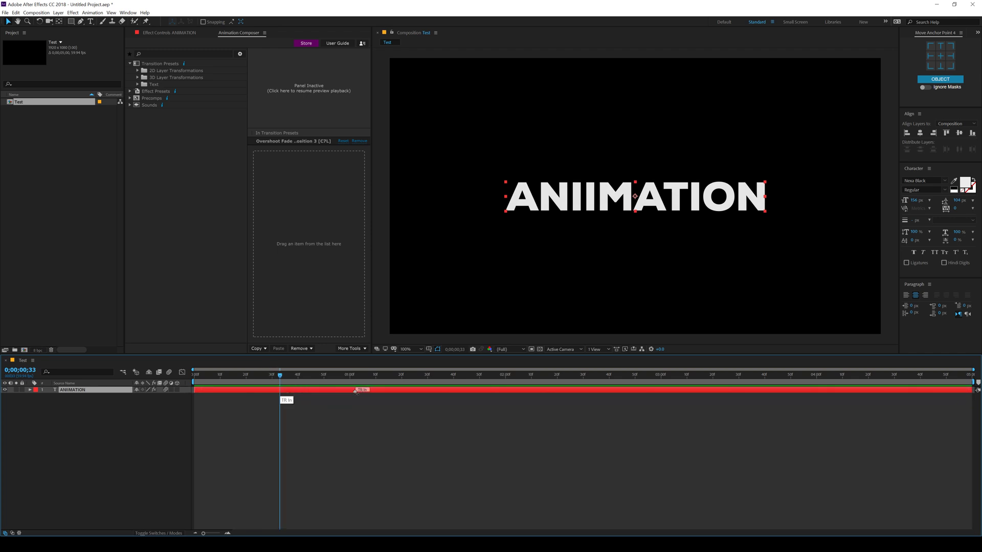
Move the current-time indicator back to frame 0 to preview the entrance
left_click_drag(360, 390, 504, 390)
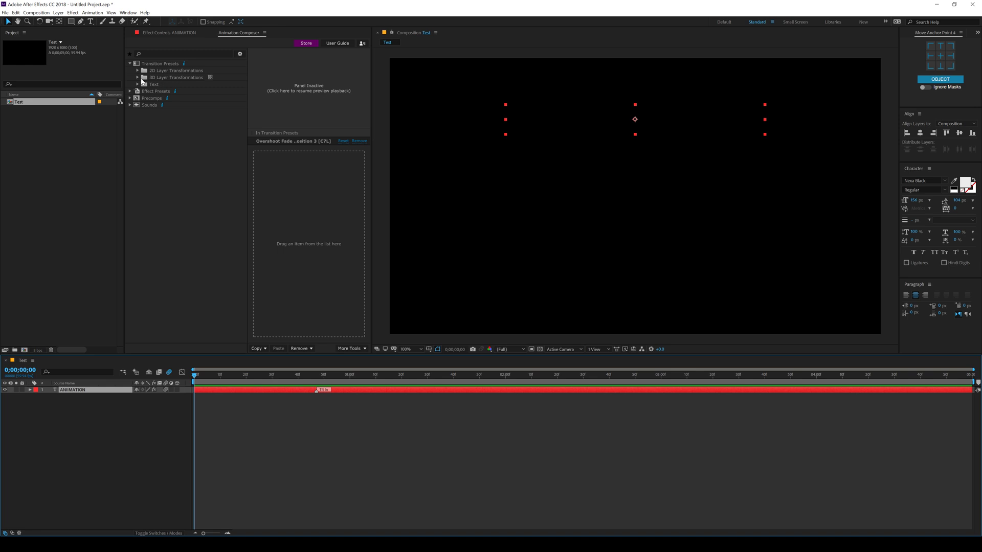
mouse_move(197, 191)
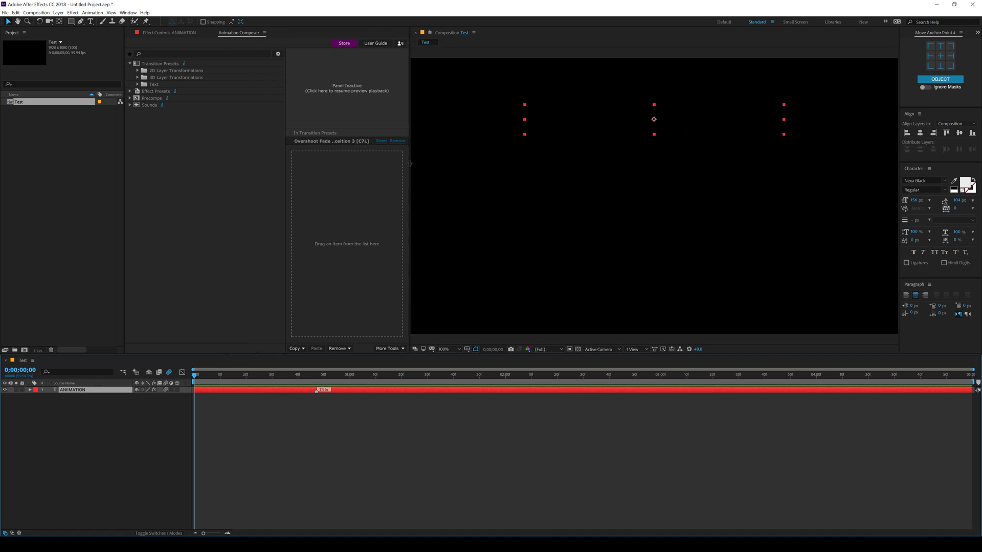
mouse_move(365, 145)
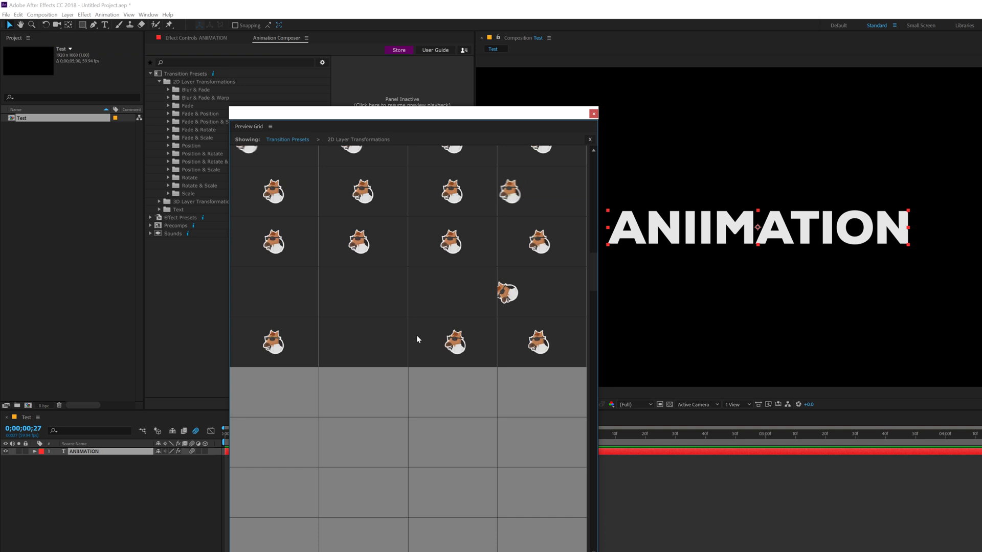
Apply Bounce Position & Rotate & Scale 2 toward the Bottom as the Out transition
scroll("down", 3)
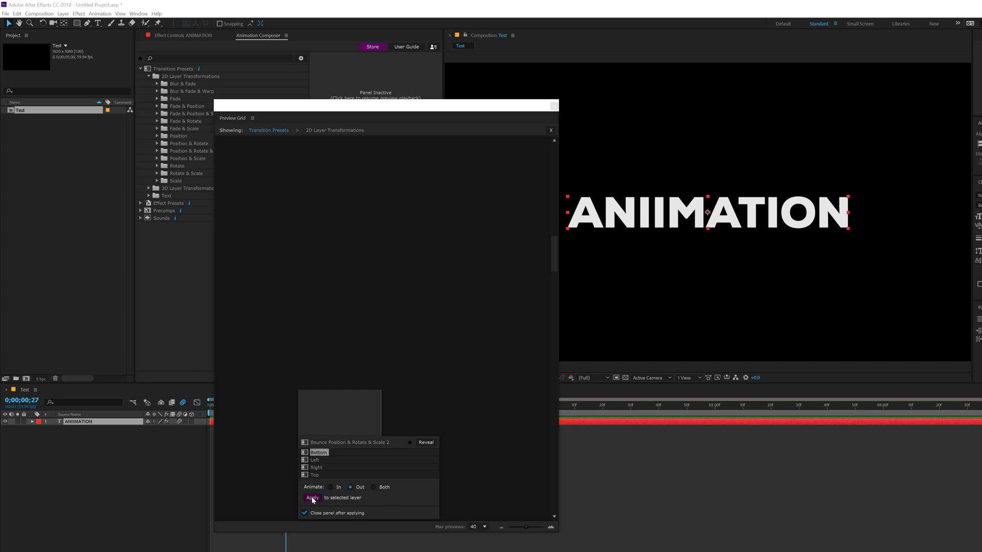
left_click(312, 498)
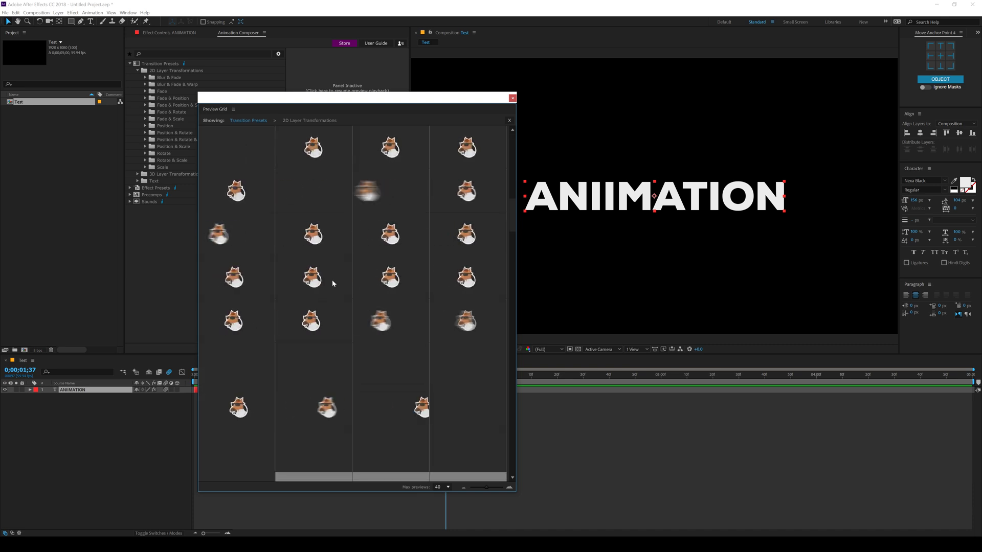
Apply Bounce Position & Rotate 4 Bottom as the Out transition and scrub the time ruler through it
scroll("down", 3)
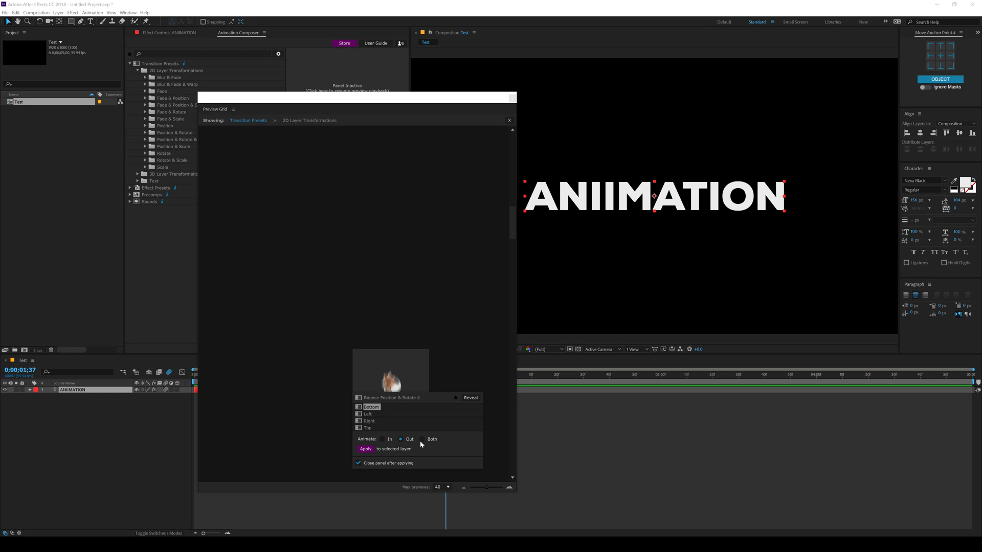
left_click(365, 449)
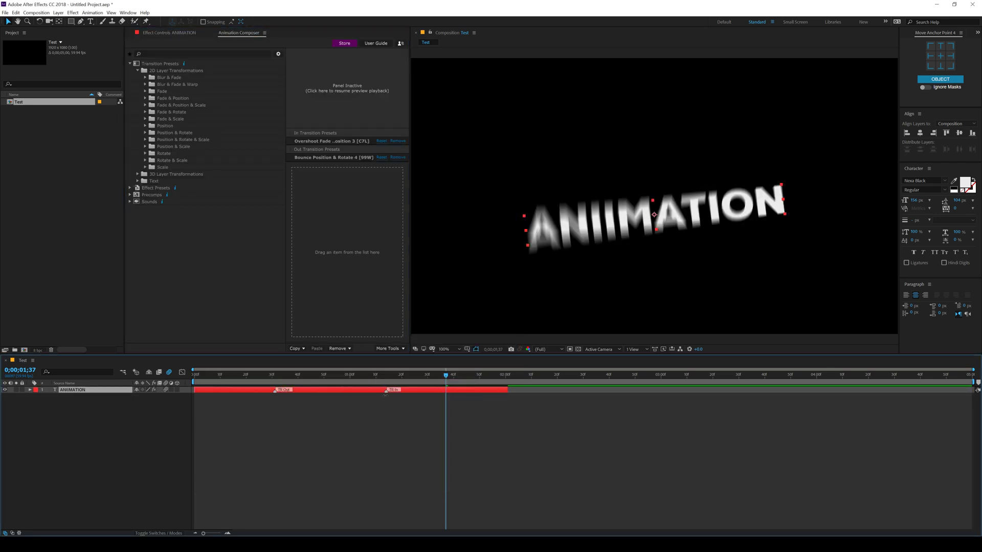
left_click(463, 374)
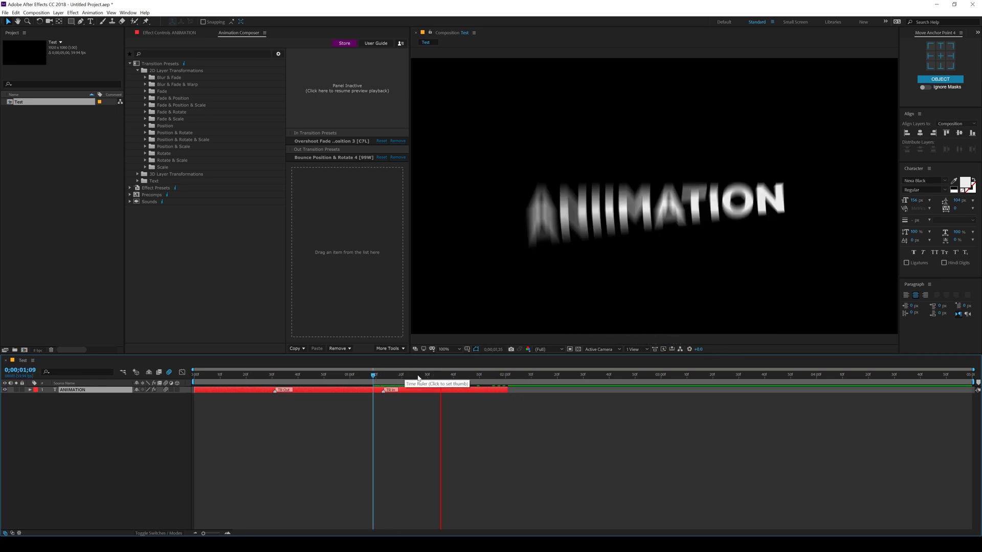
left_click(383, 374)
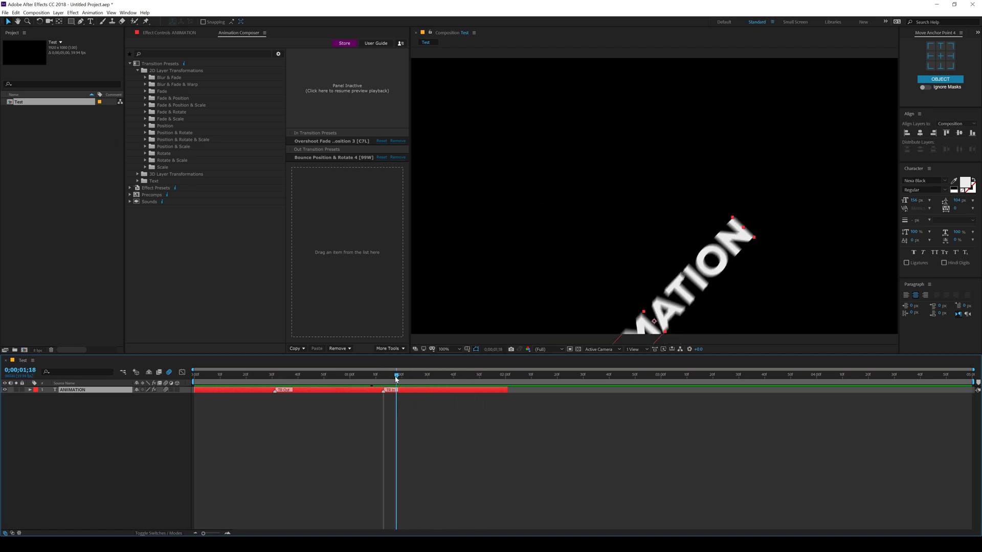
left_click(365, 375)
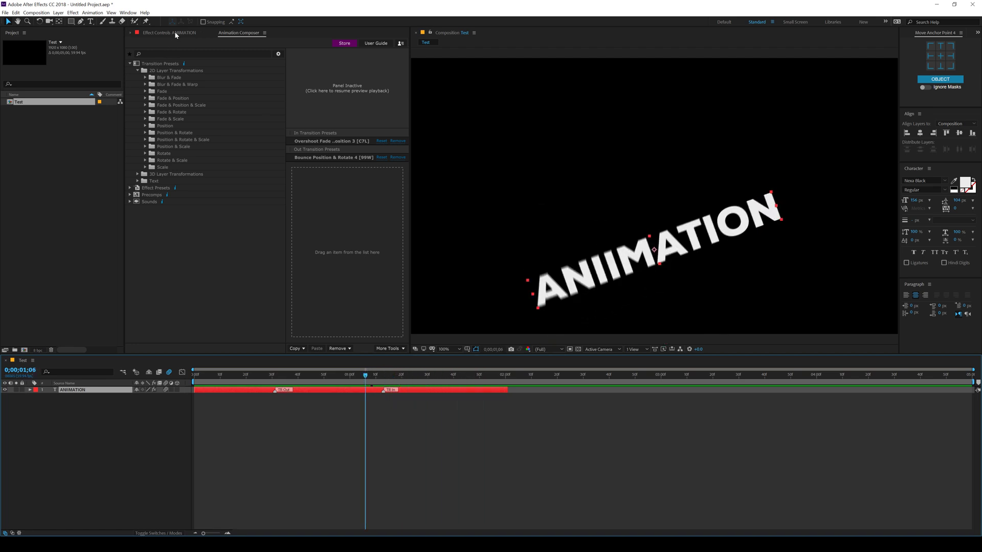
Raise the Bounces count under AC IN Controls on the text layer and scrub to preview it
left_click(160, 33)
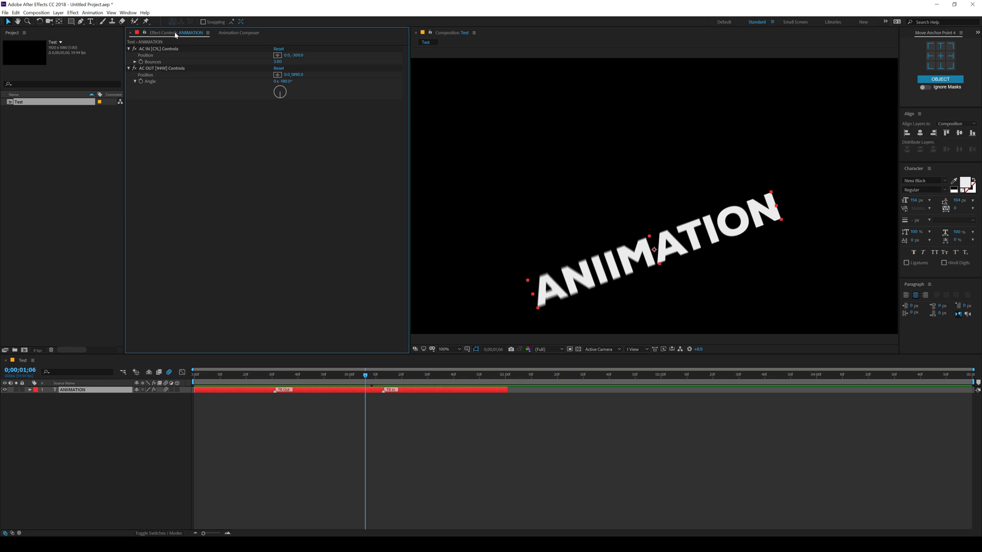
mouse_move(164, 88)
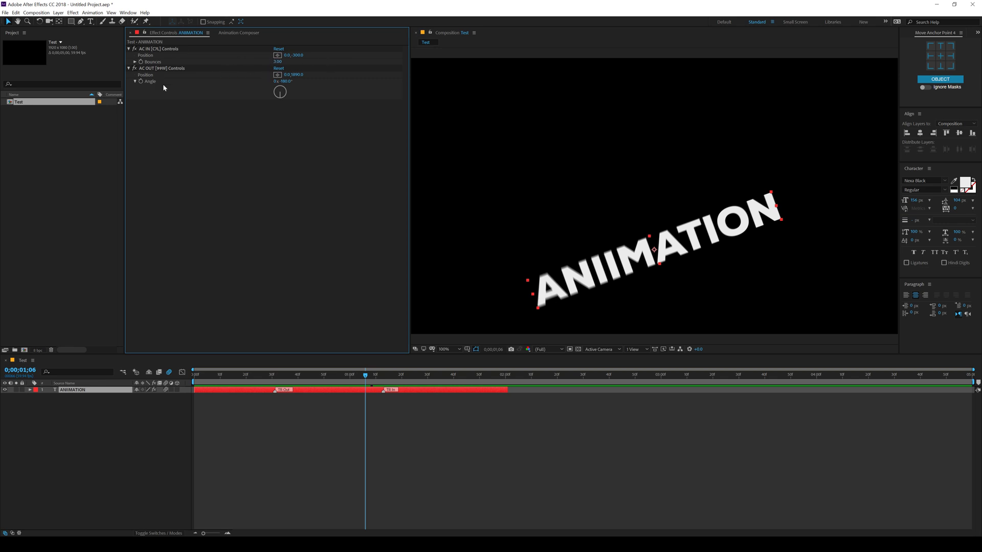
mouse_move(304, 90)
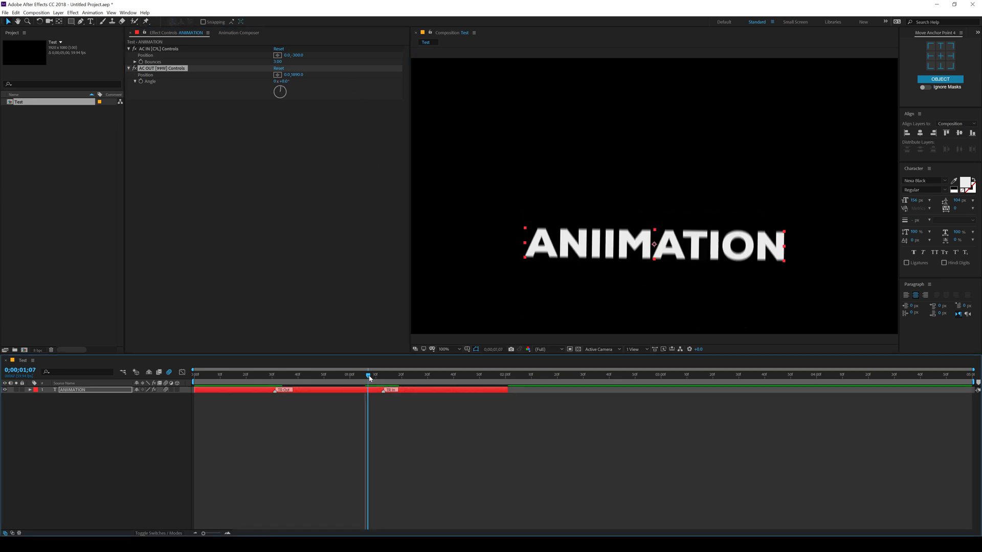
left_click(336, 375)
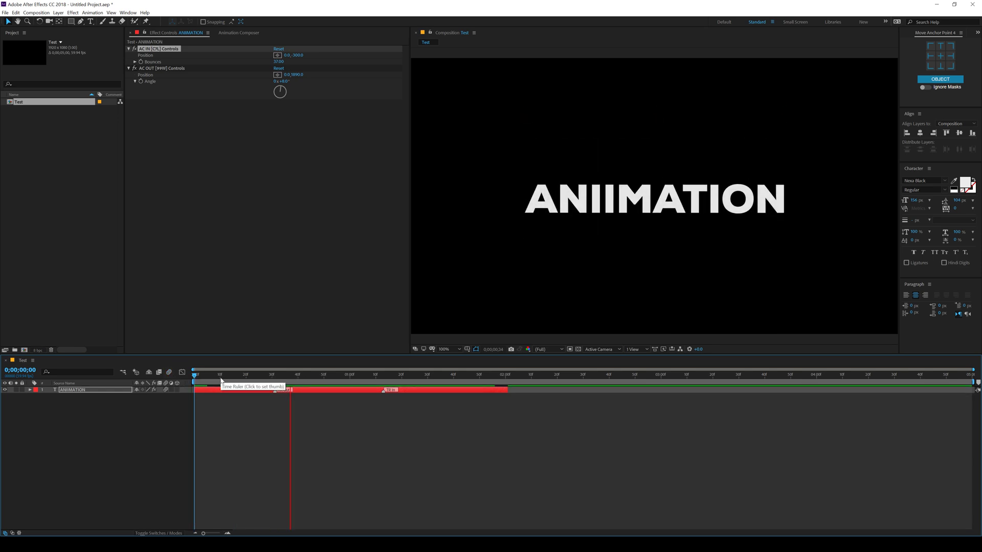
left_click(262, 374)
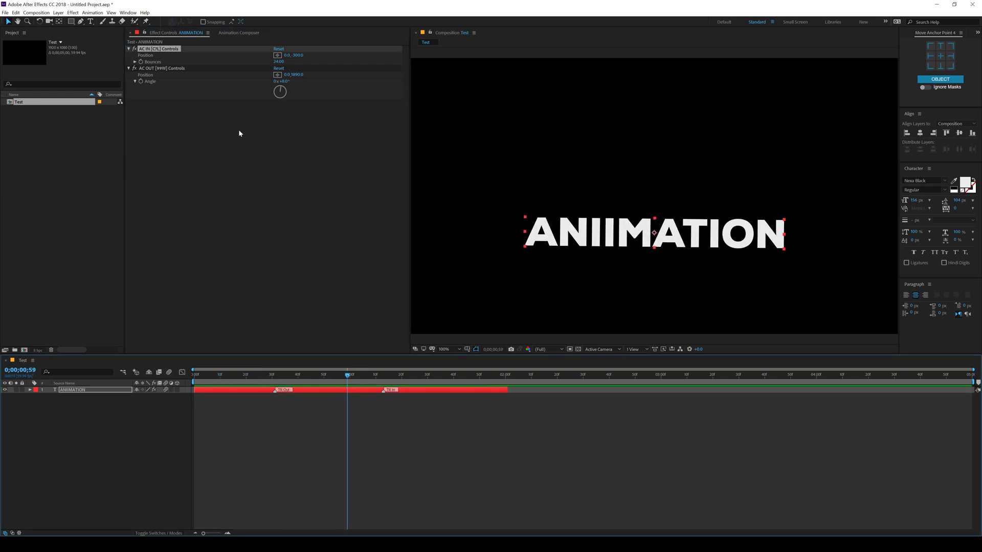
Remove the Bounce Position & Rotate 4 exit transition, collapse Transition Presets and expand Effect Presets
left_click(239, 33)
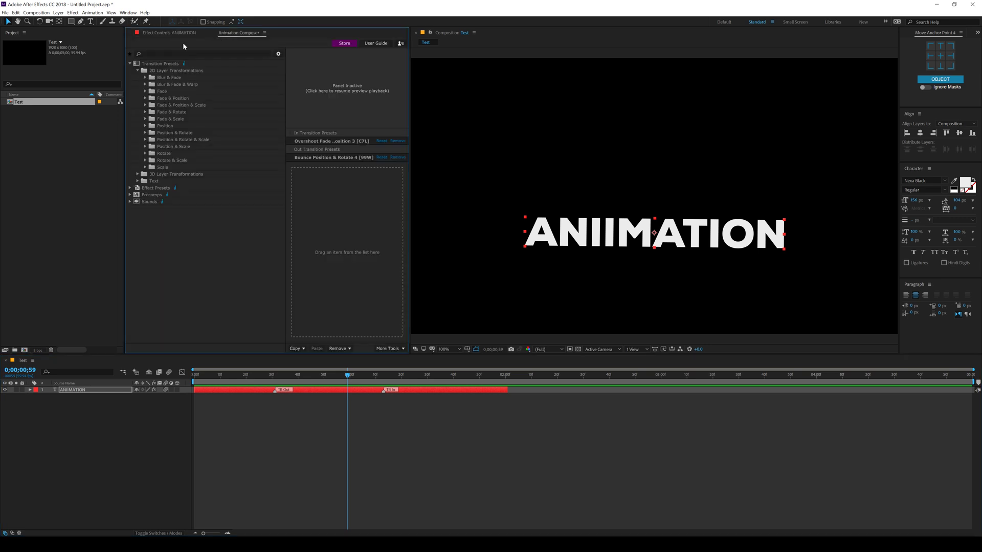
mouse_move(183, 47)
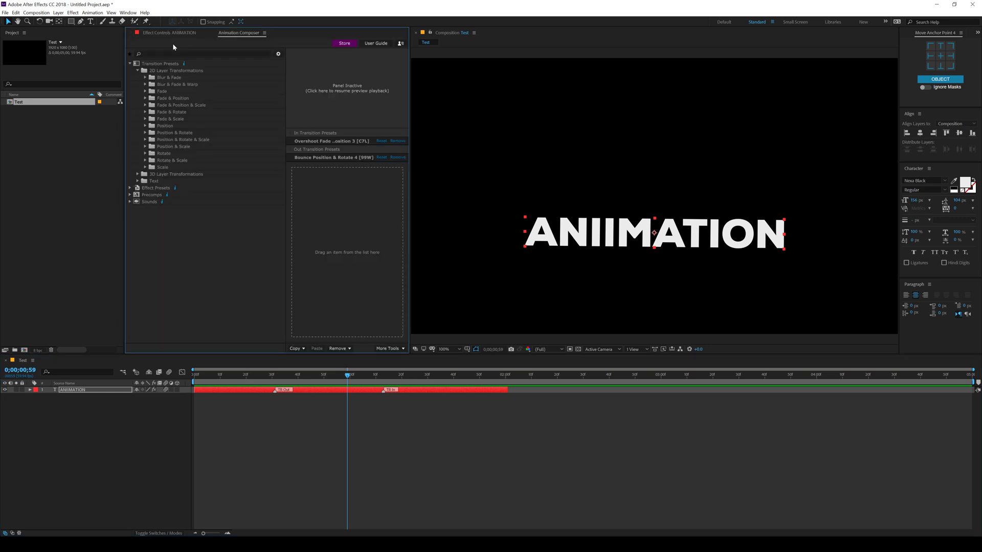
mouse_move(46, 413)
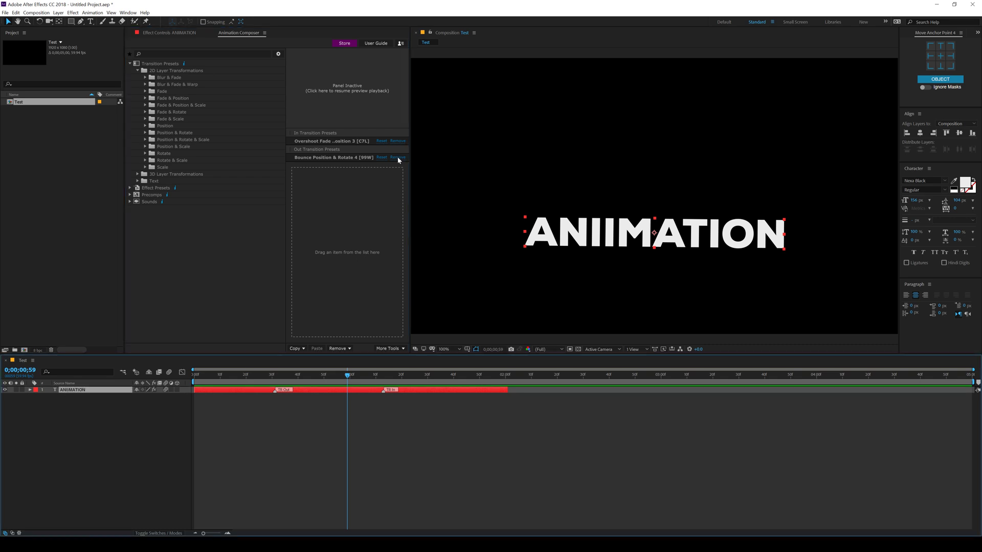
left_click(397, 158)
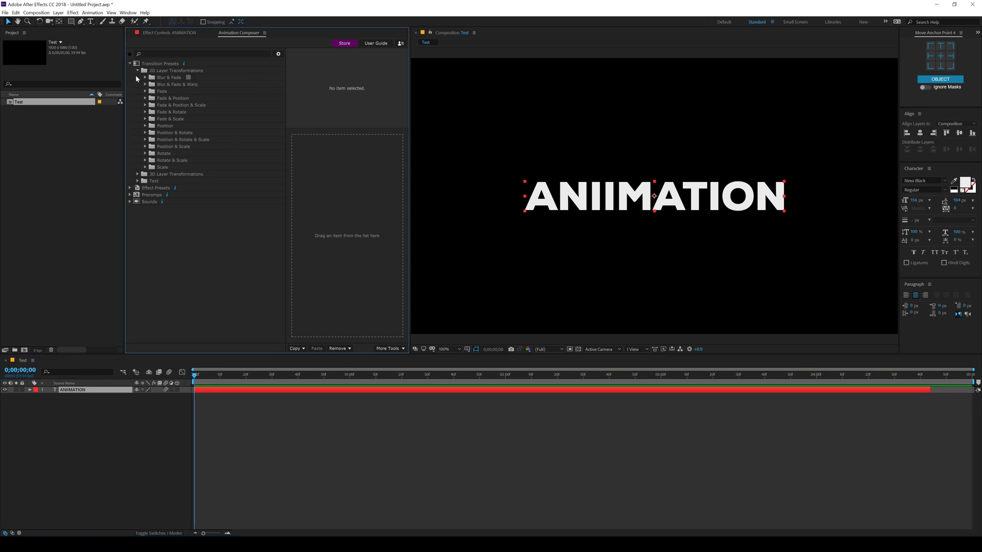
left_click(128, 64)
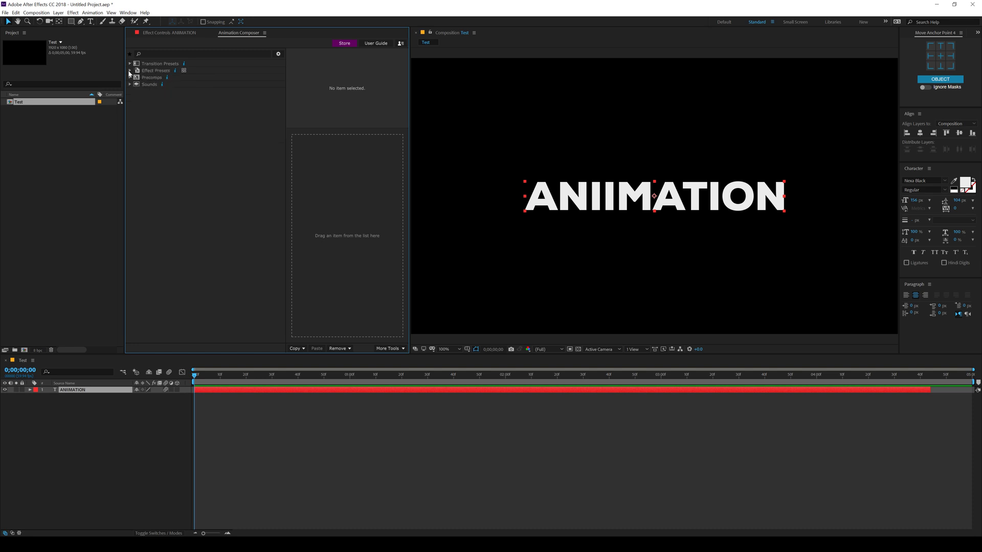
left_click(129, 70)
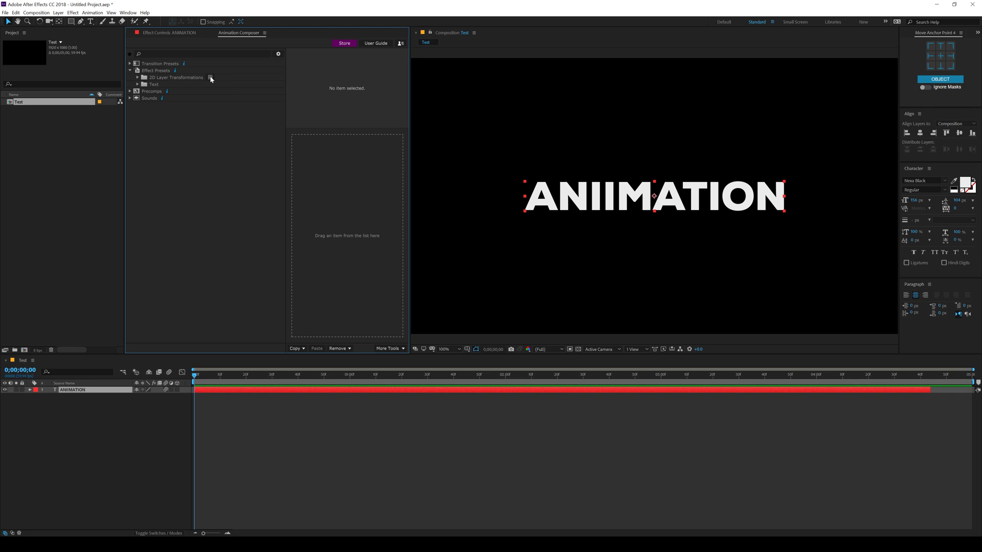
Apply the Cosine Absolute Y Position preset from 2D Layer Transformations to the text layer
left_click(211, 77)
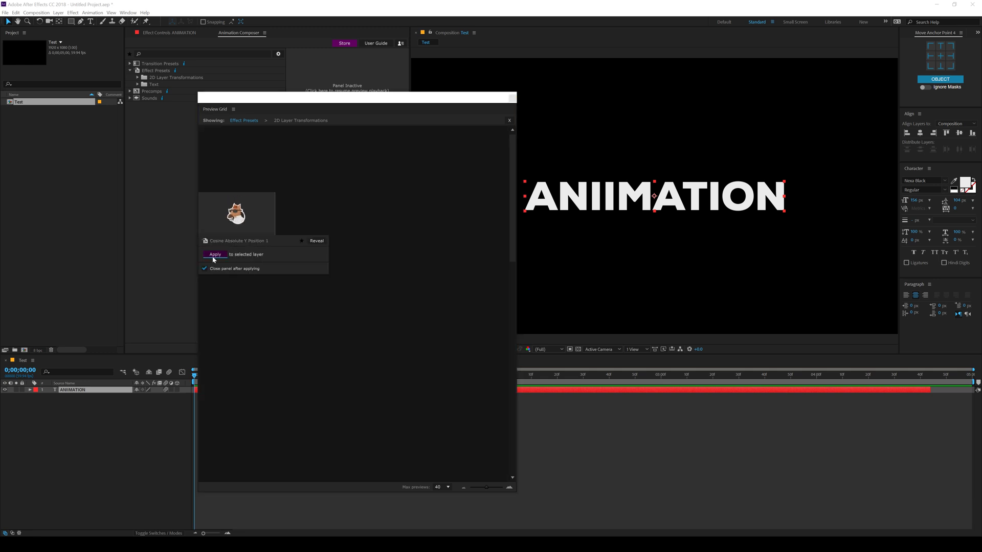
left_click(215, 255)
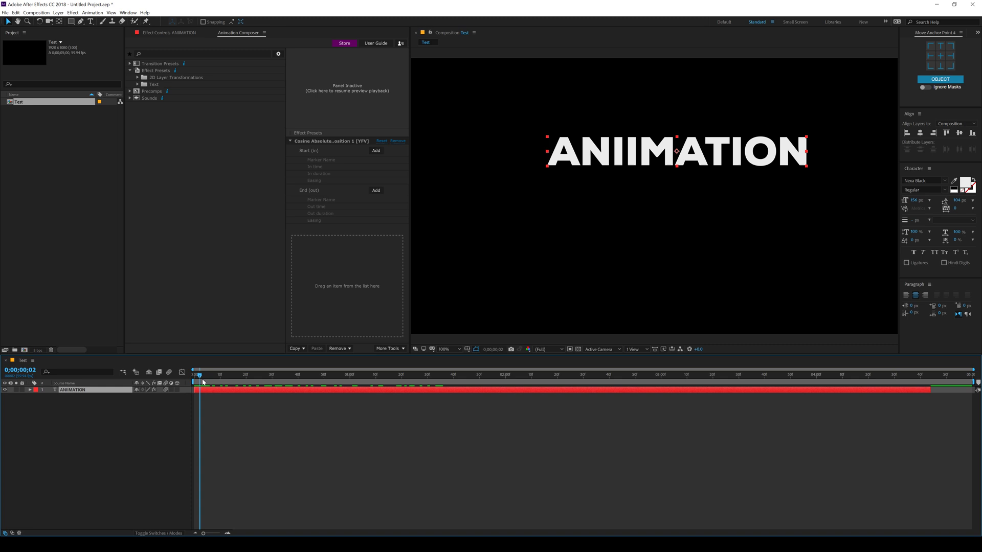
Add the Cosine preset's Start (FX In) marker at frame 30
left_click_drag(199, 378, 272, 378)
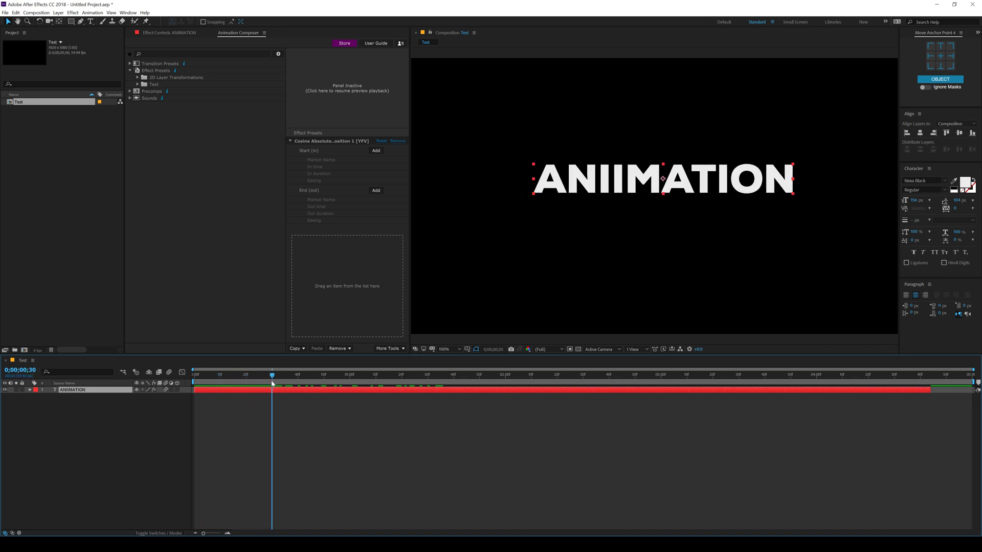
left_click(479, 374)
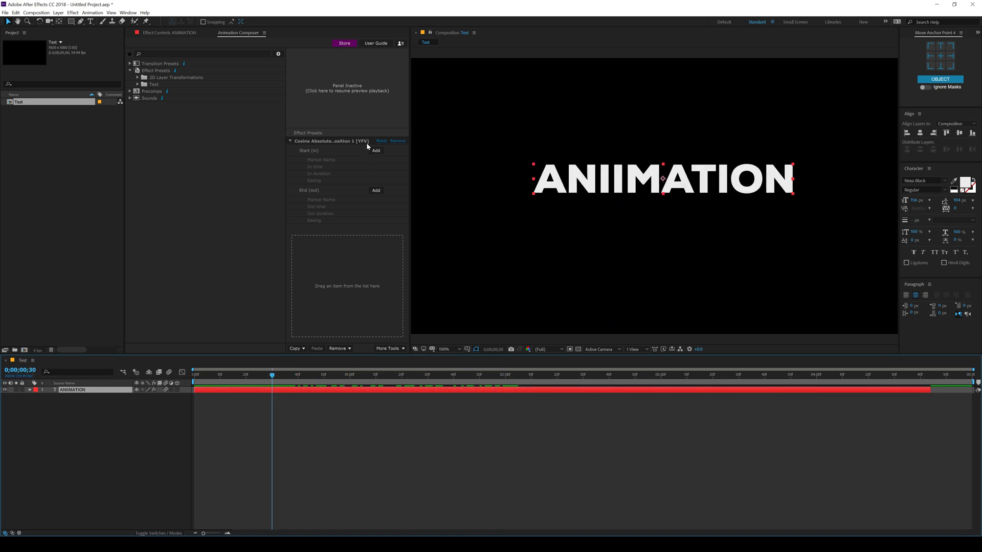
left_click(375, 151)
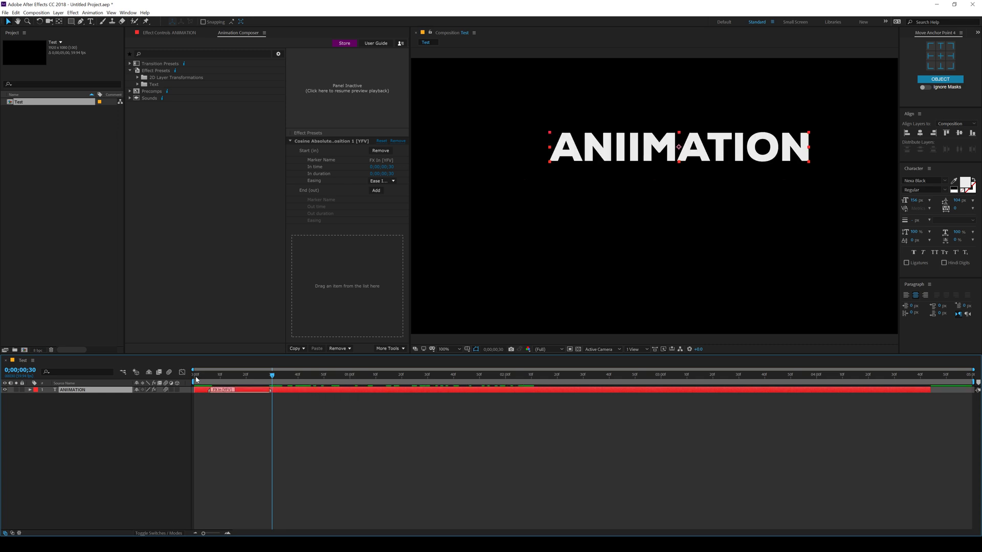
left_click(297, 375)
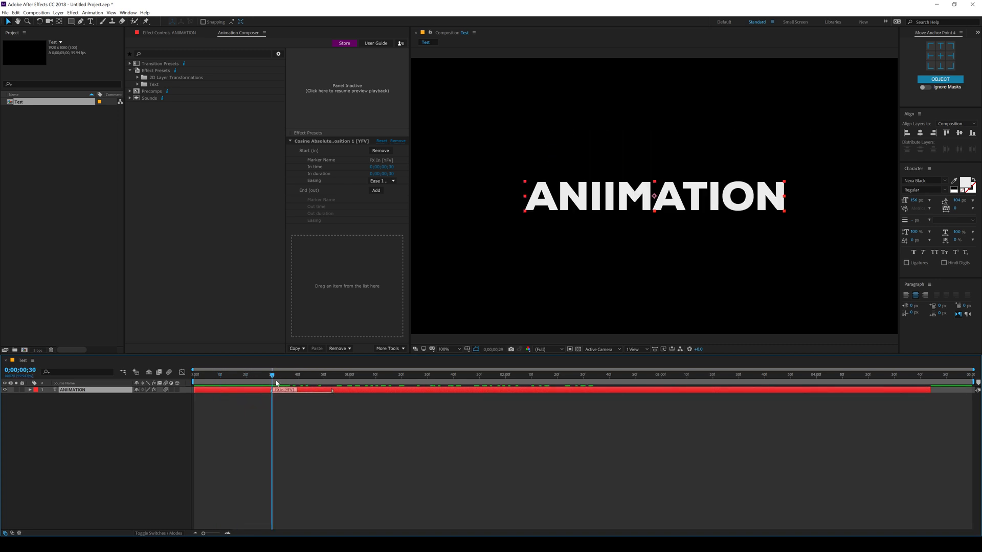
Add the End (FX Out) marker near 0;00;01;59 and scrub past it to check
left_click_drag(273, 374, 296, 374)
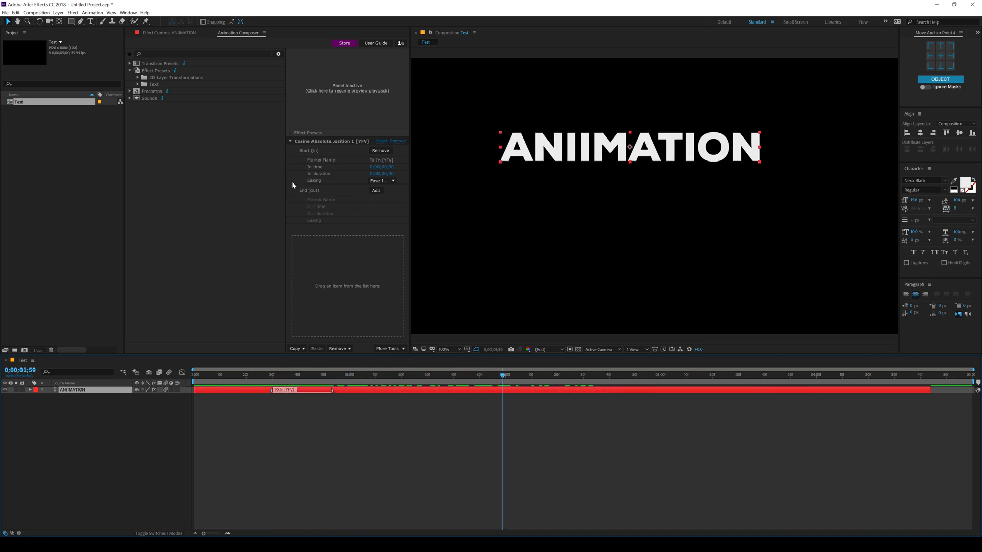
left_click(376, 190)
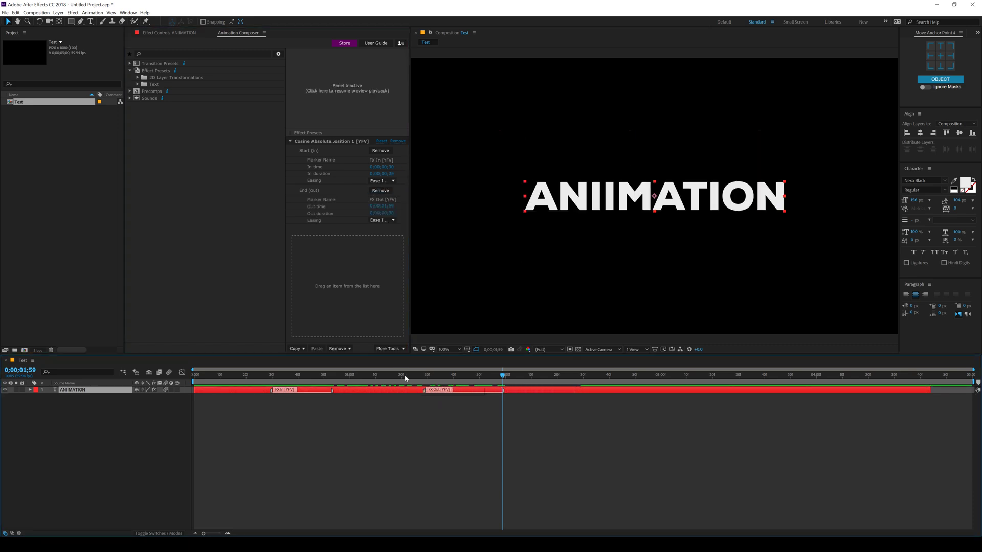
left_click(540, 375)
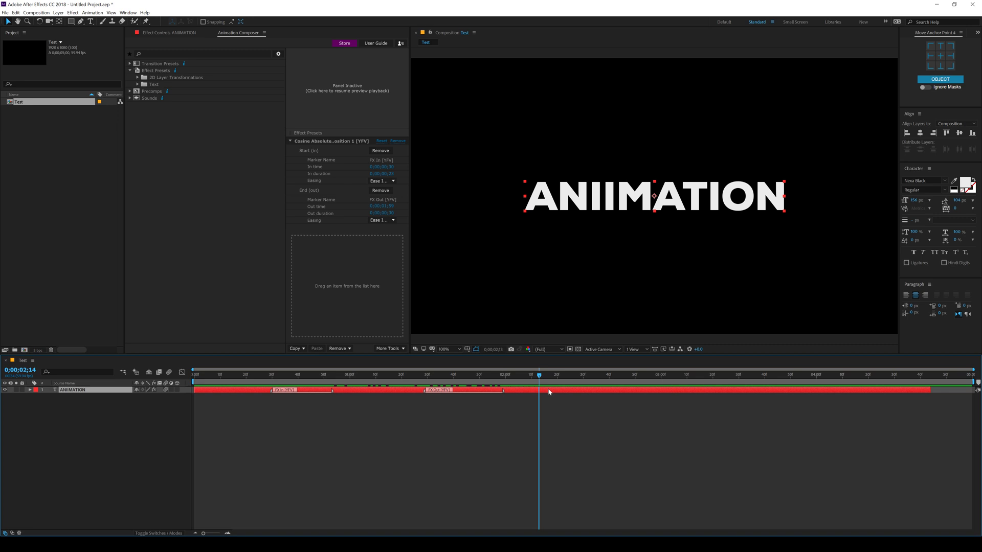
left_click(217, 374)
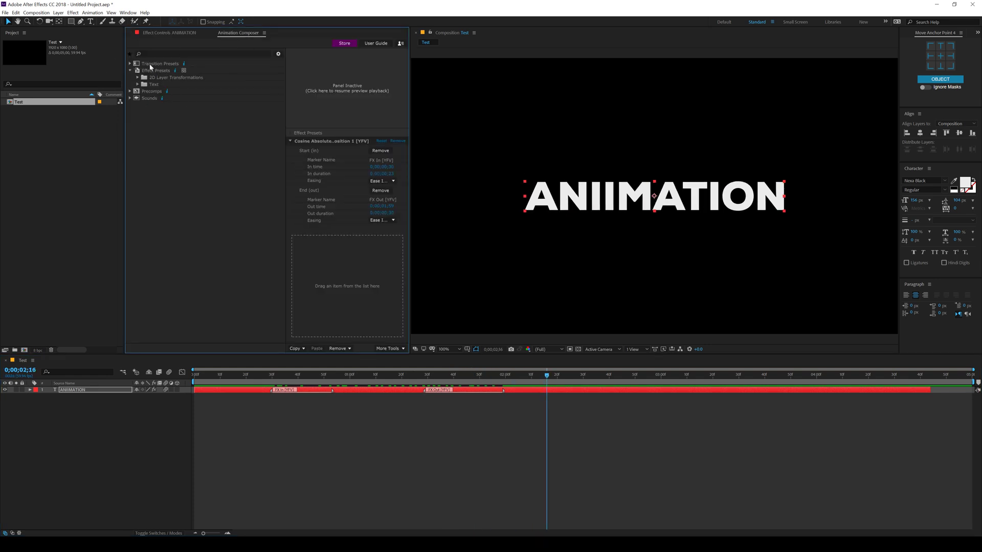
Collapse Effect Presets and expand the Precomps library showing 2D Special Effects combos
left_click(130, 70)
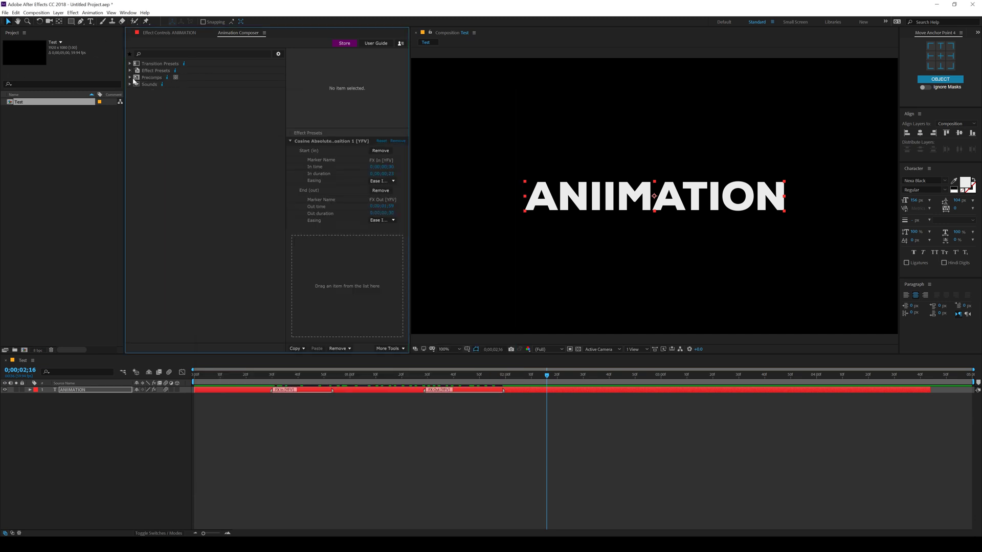
left_click(130, 76)
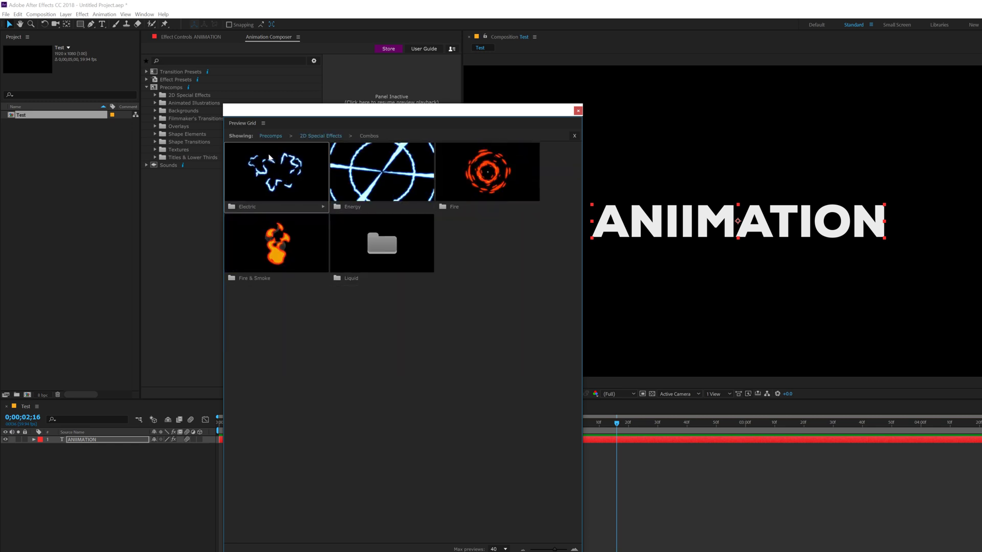
Browse the Energy, Liquid and Smoke 2D Special Effects folders, then return to the top Precomps categories
left_click(320, 136)
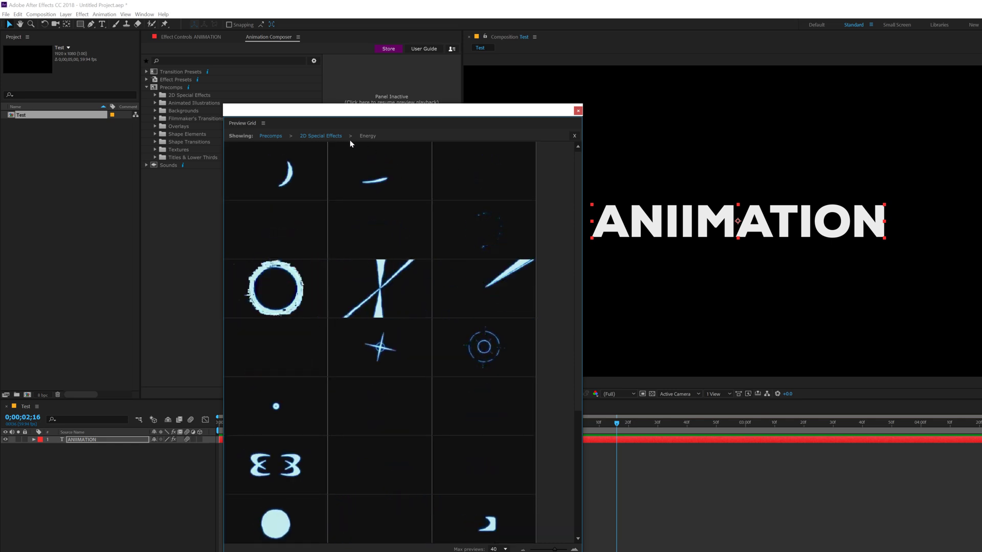
left_click(320, 137)
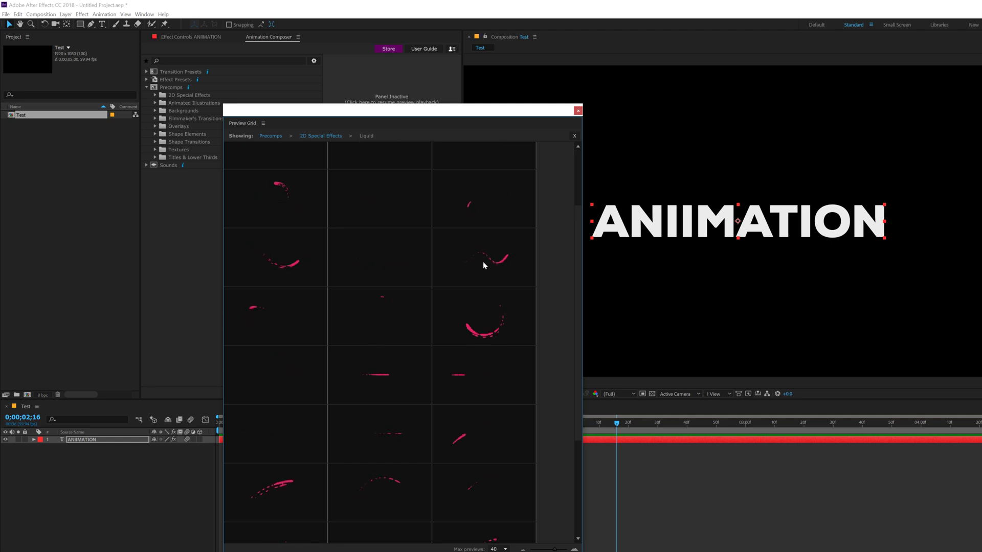
left_click(320, 136)
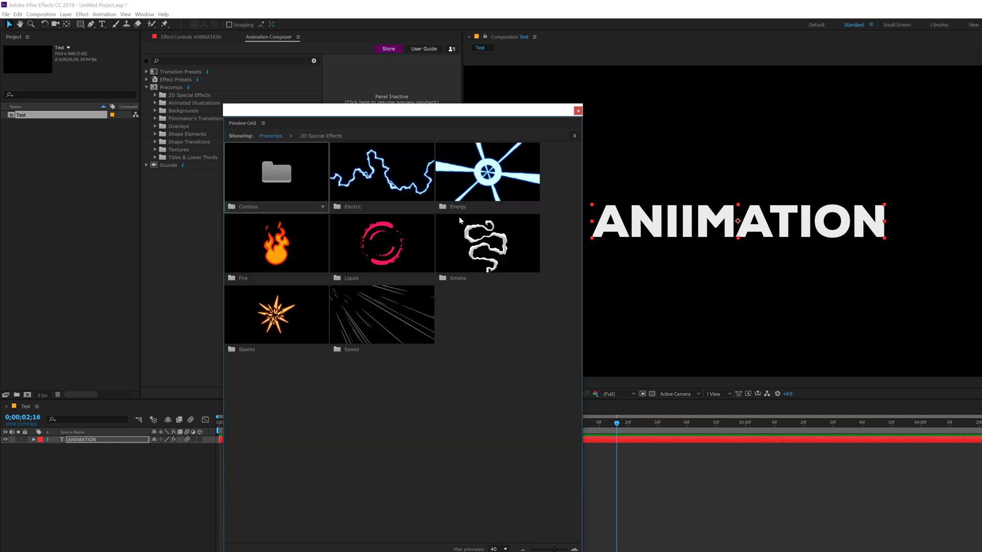
left_click(486, 244)
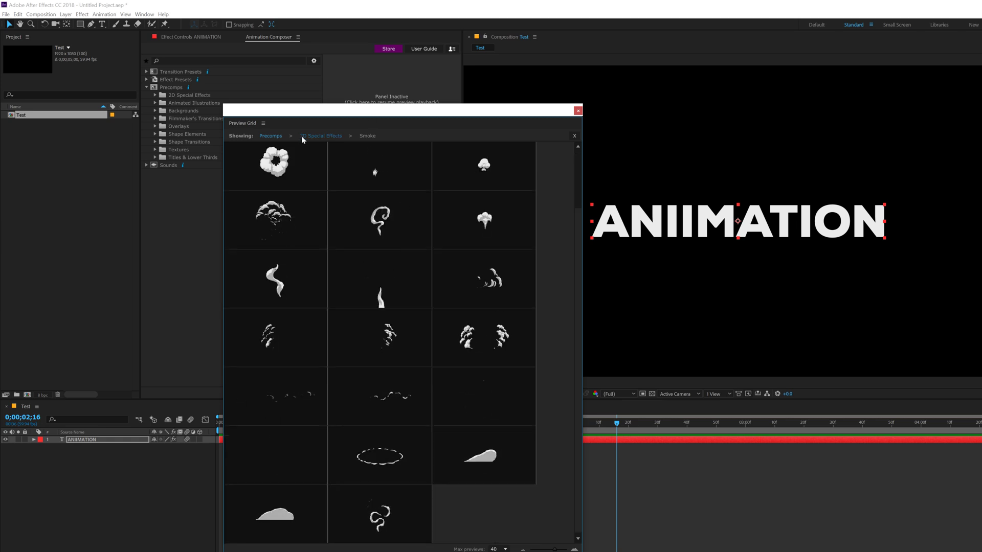
left_click(321, 136)
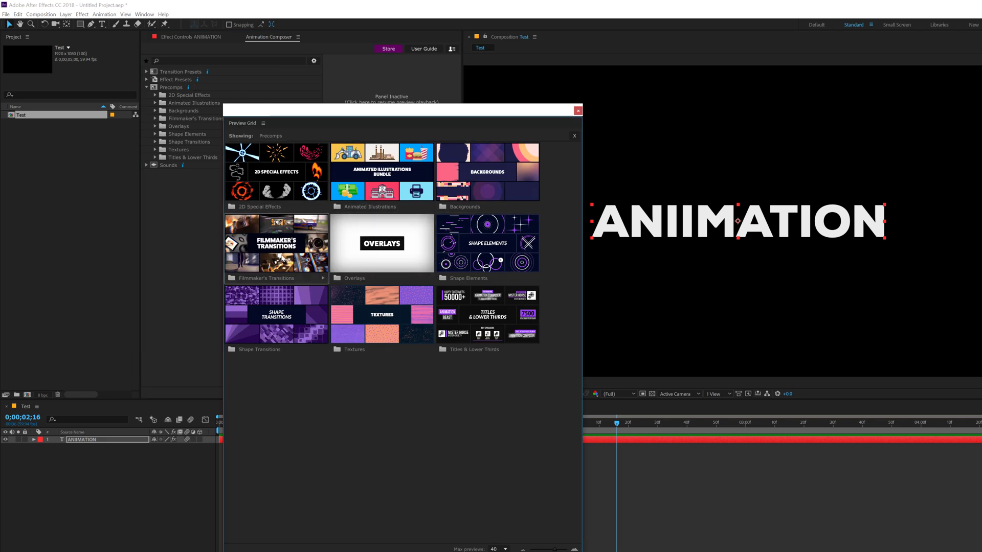
Close the Preview Grid window, collapsing the Precomps library
left_click(275, 243)
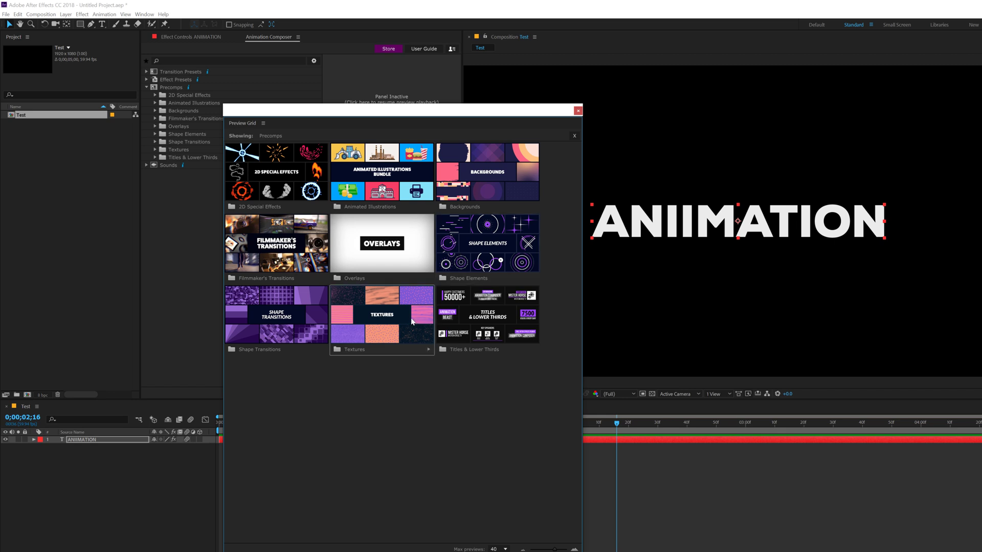
mouse_move(478, 325)
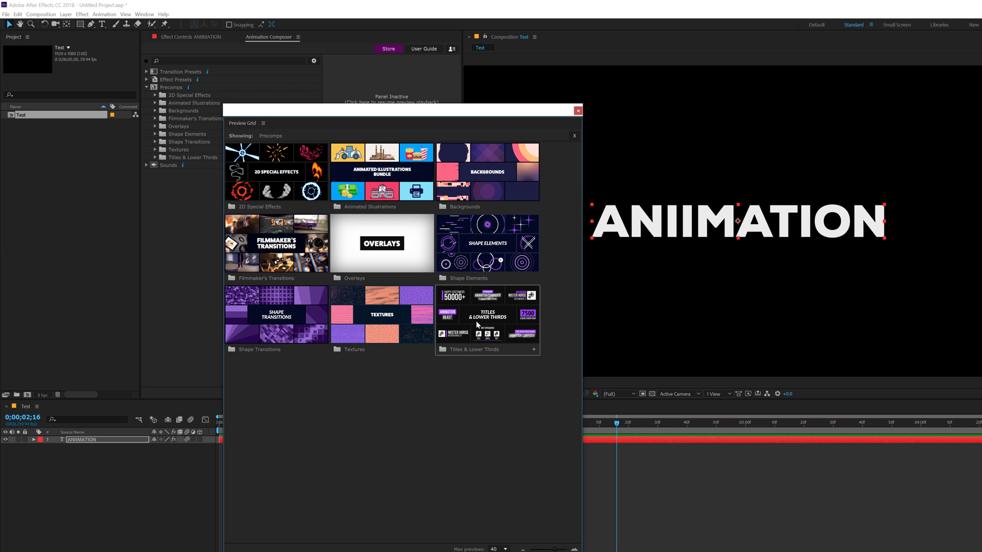
mouse_move(557, 129)
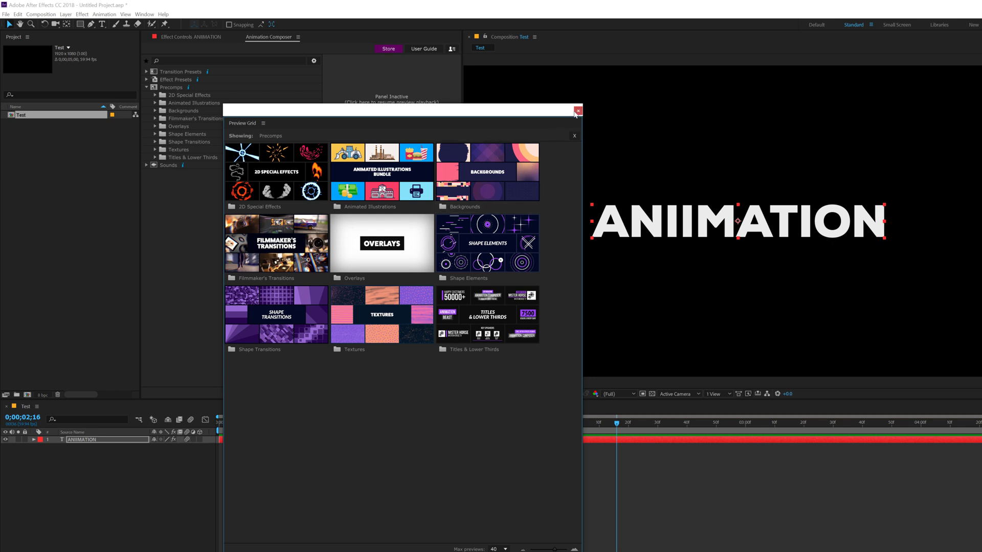
left_click(577, 111)
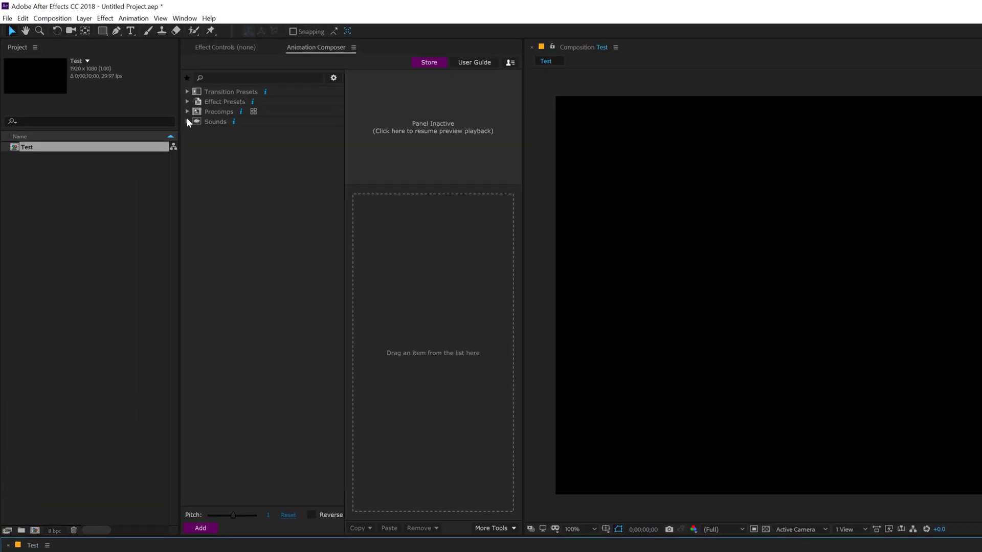
Expand Sounds > Essential Sound Effects > Drone and preview Evolving Sci-fi Drone 01.wav
left_click(188, 121)
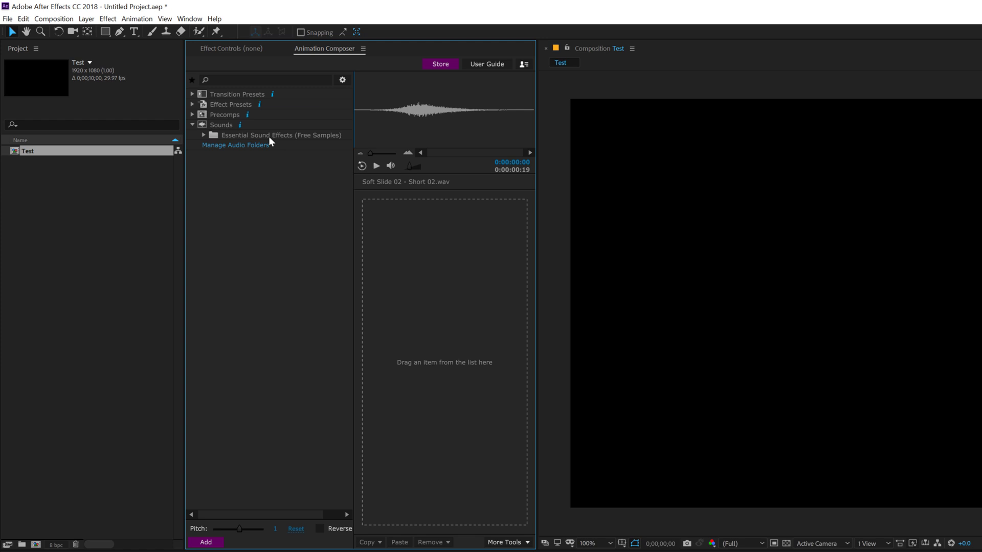
mouse_move(339, 138)
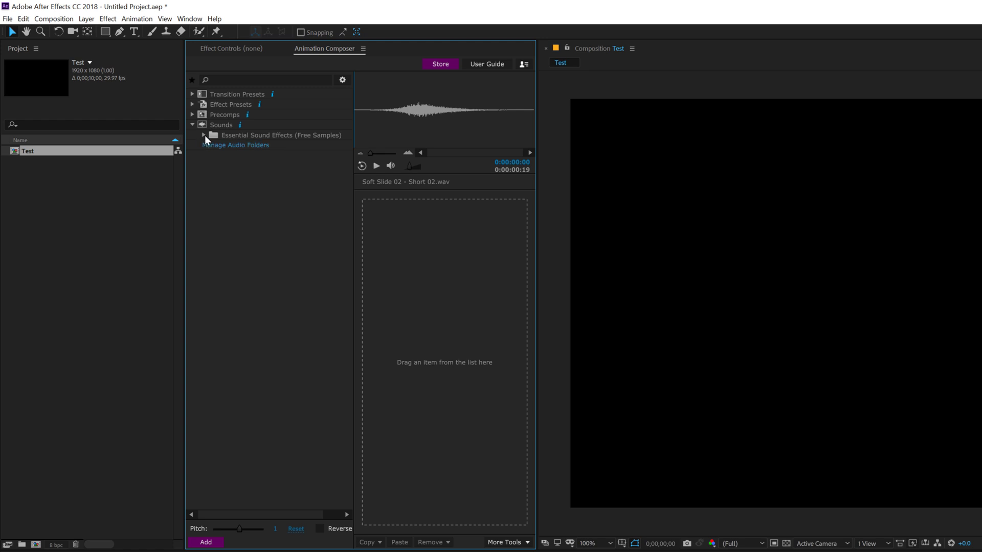
left_click(204, 135)
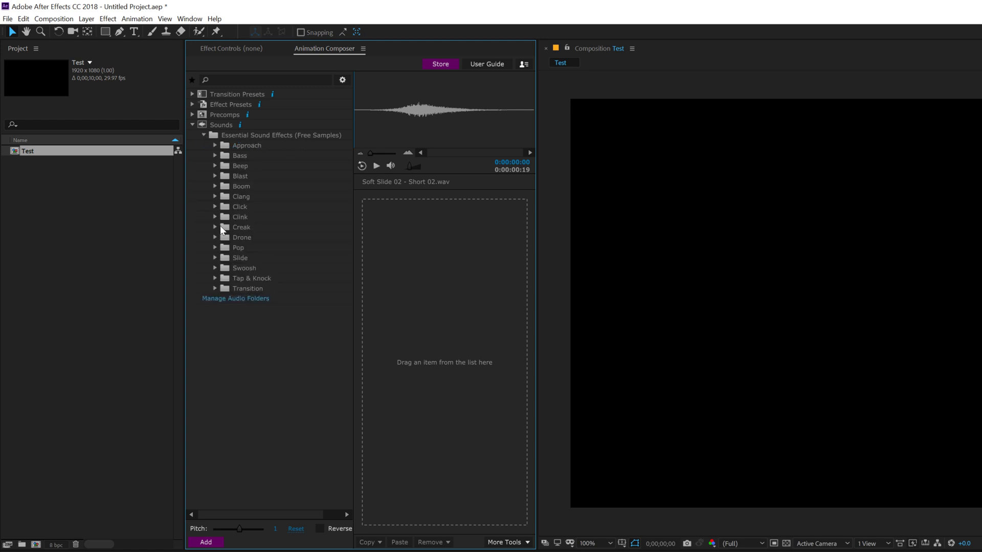
mouse_move(214, 240)
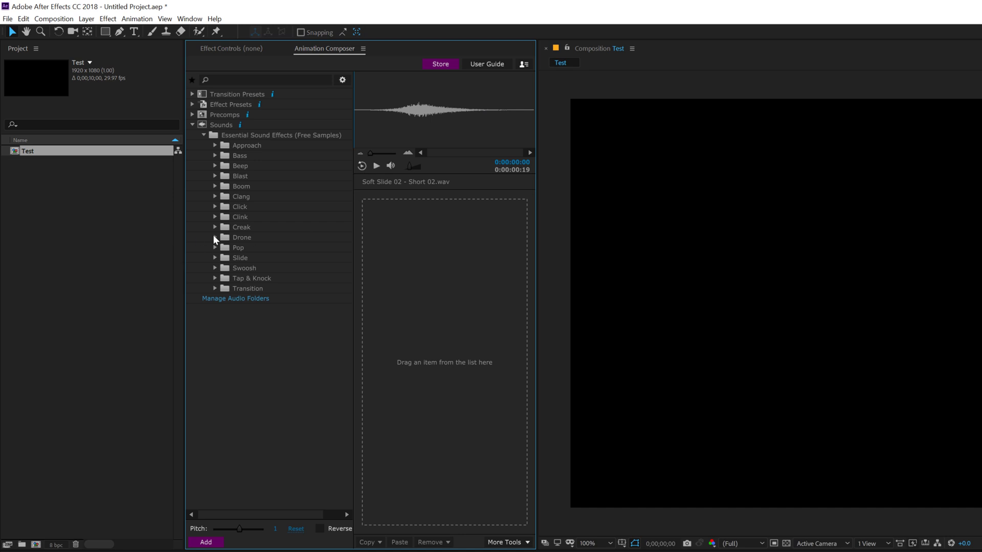
left_click(214, 237)
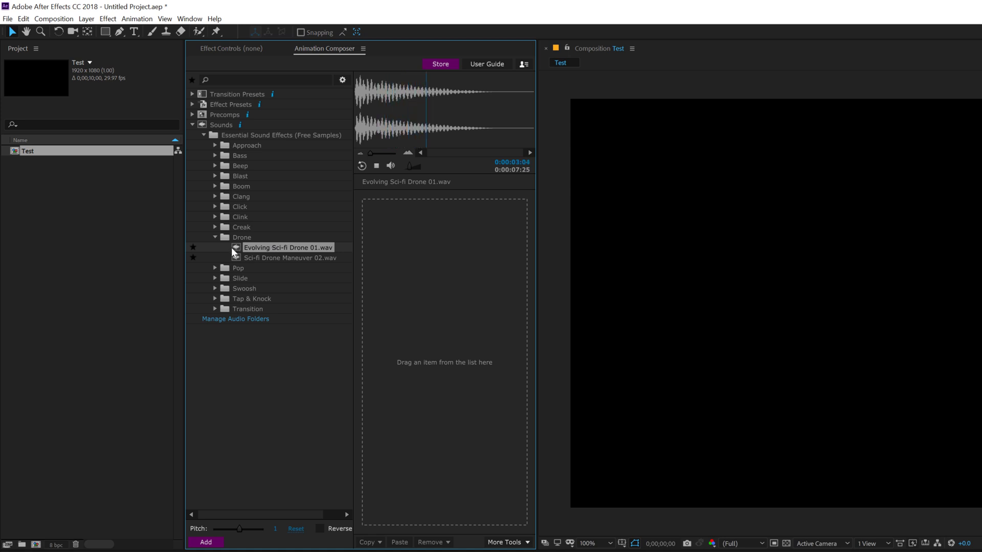
left_click(377, 166)
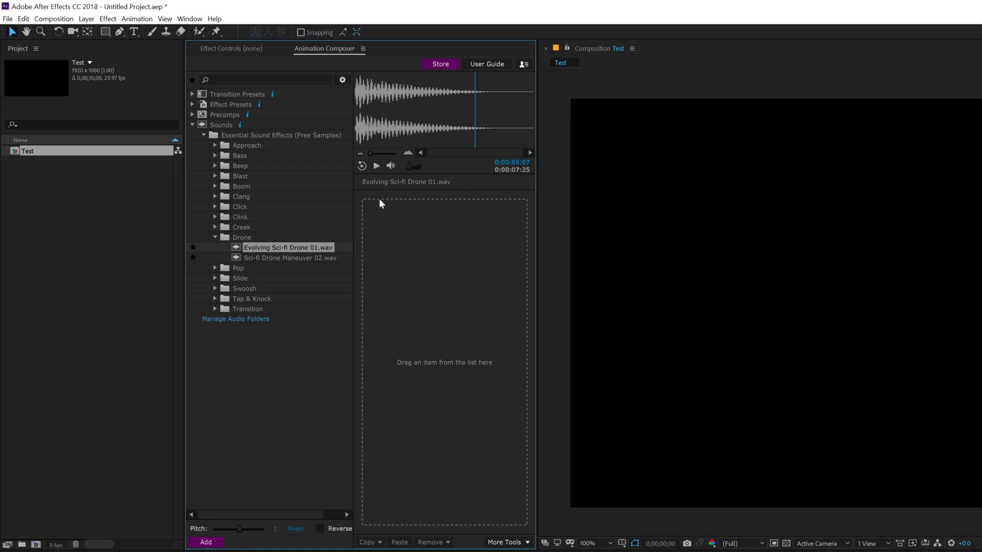
mouse_move(283, 251)
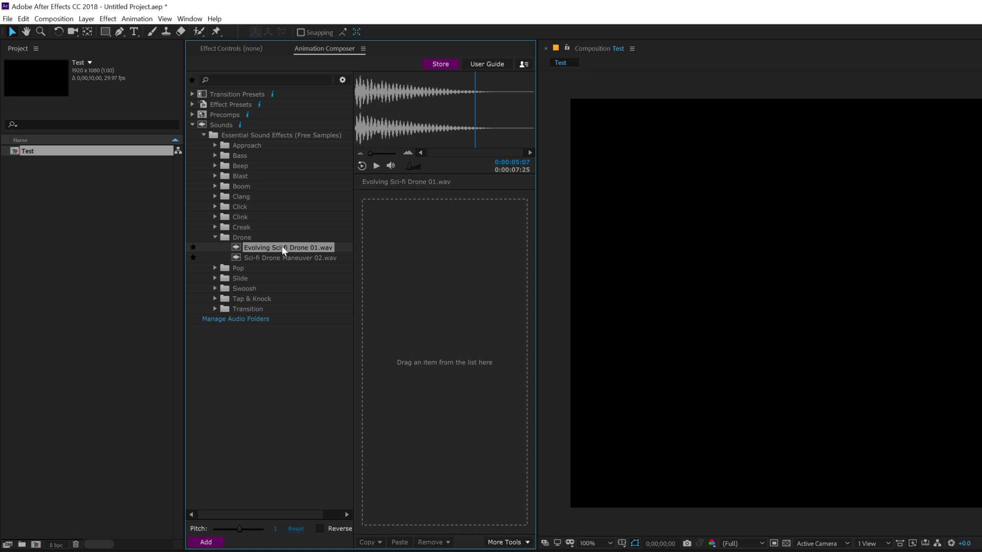
Audition the drone sound at pitches -12, -11, 10, 1, -17 and finally 5, then stop playback
left_click(377, 166)
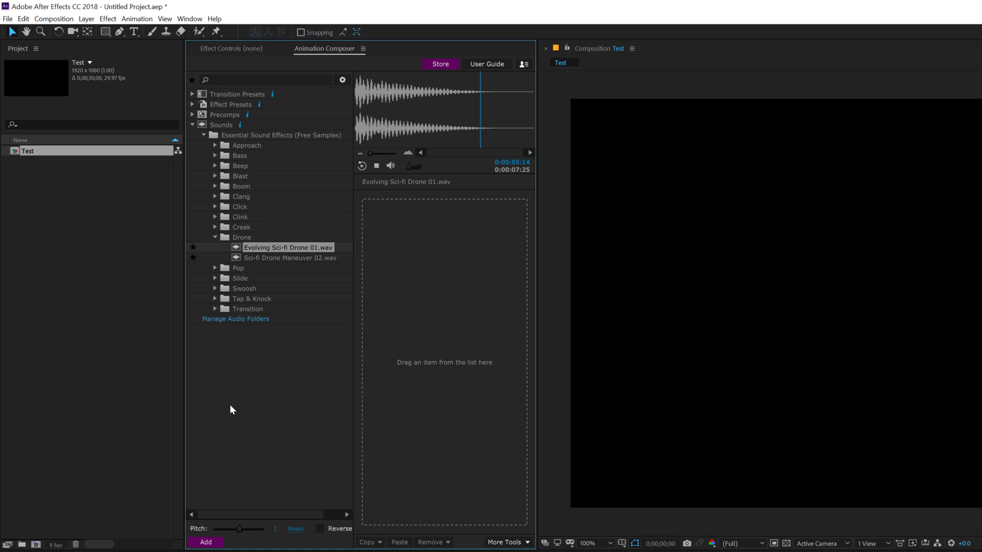
left_click_drag(243, 529, 236, 529)
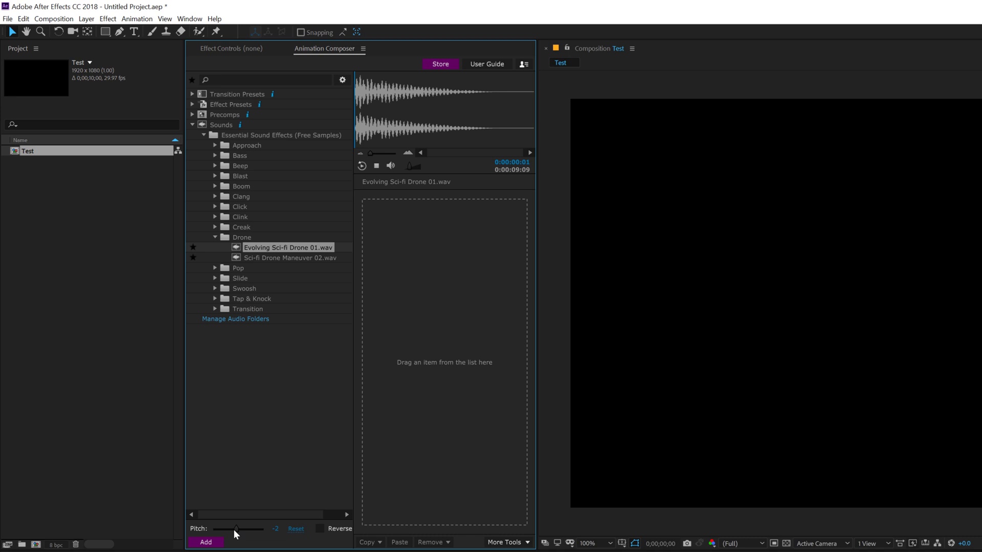
left_click_drag(238, 529, 225, 528)
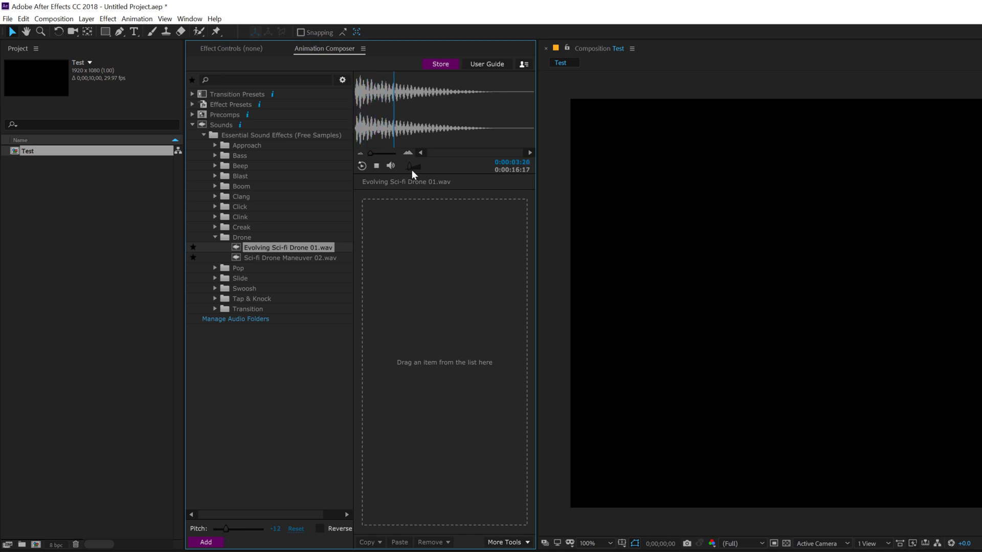
left_click_drag(231, 529, 227, 528)
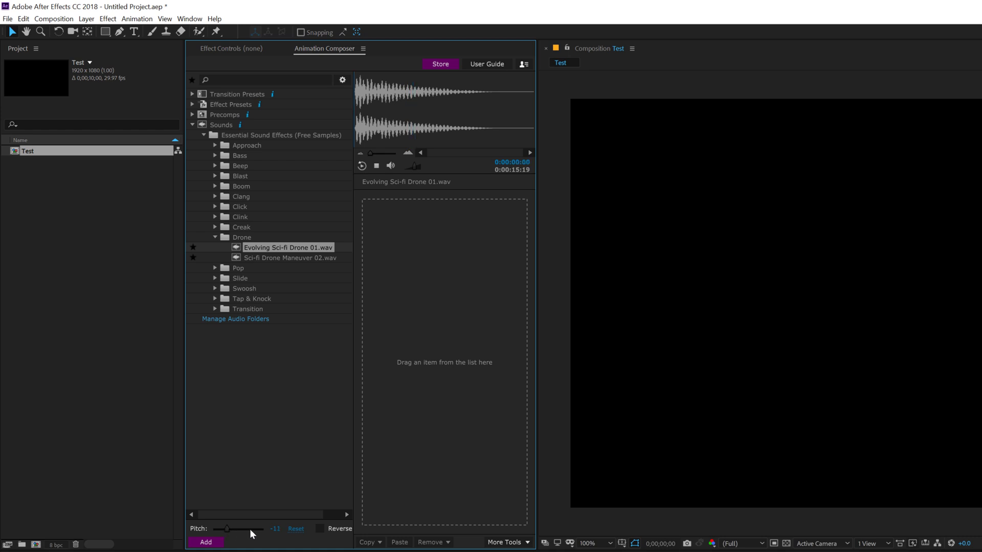
left_click_drag(227, 529, 248, 529)
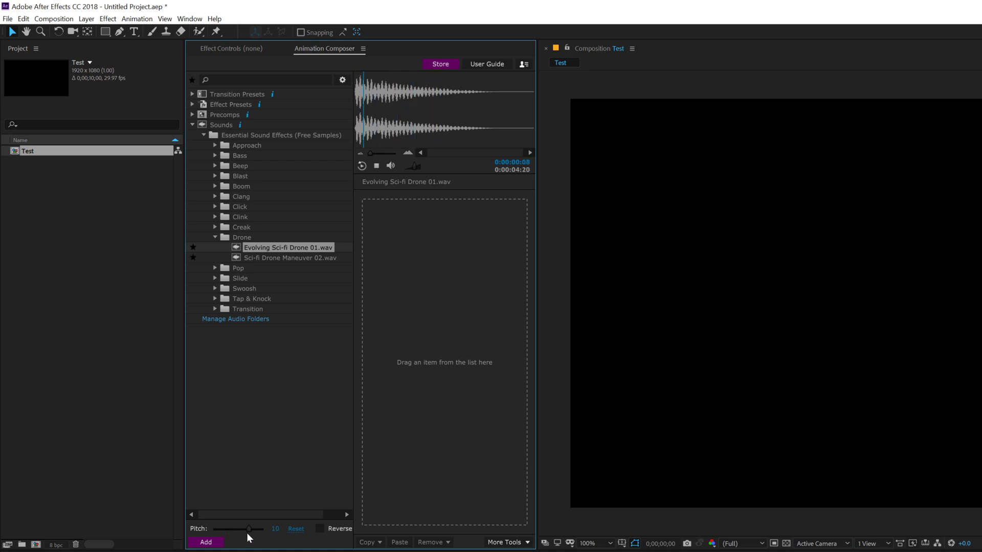
left_click_drag(248, 529, 239, 529)
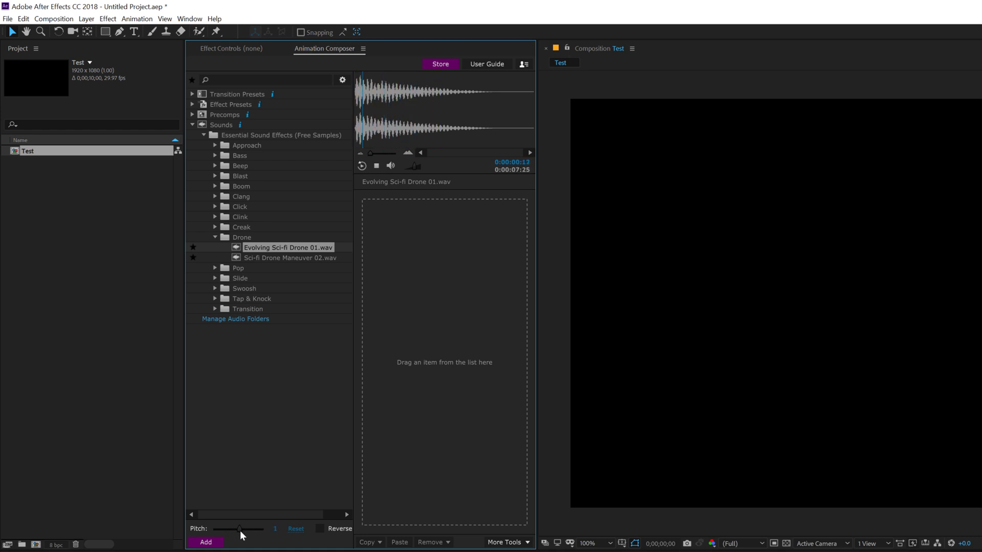
left_click_drag(242, 529, 221, 529)
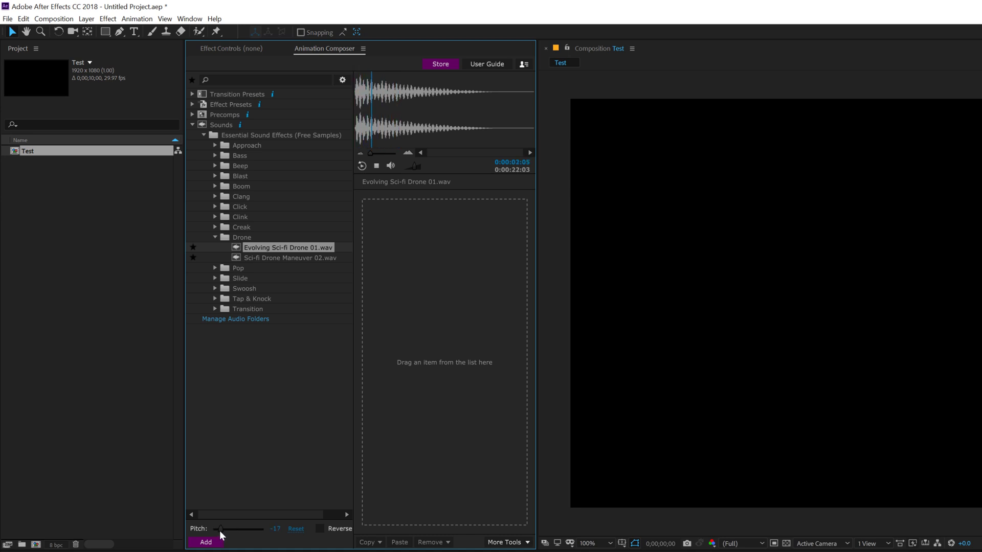
left_click_drag(221, 529, 250, 529)
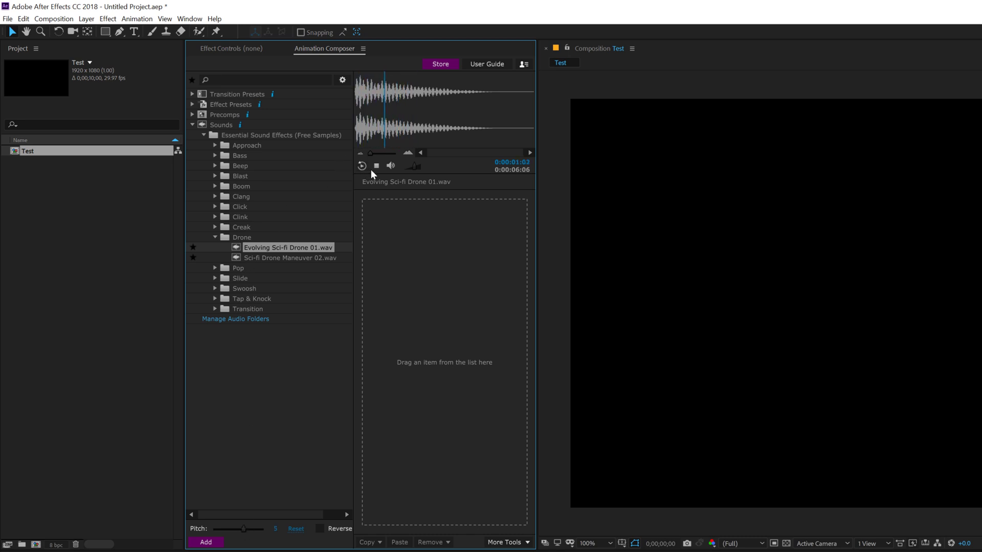
left_click(376, 165)
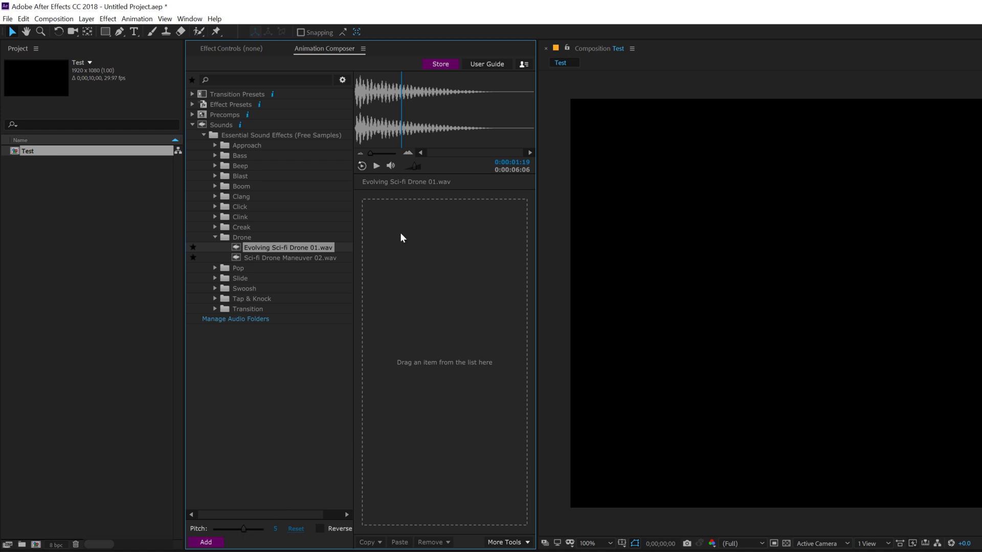
mouse_move(246, 206)
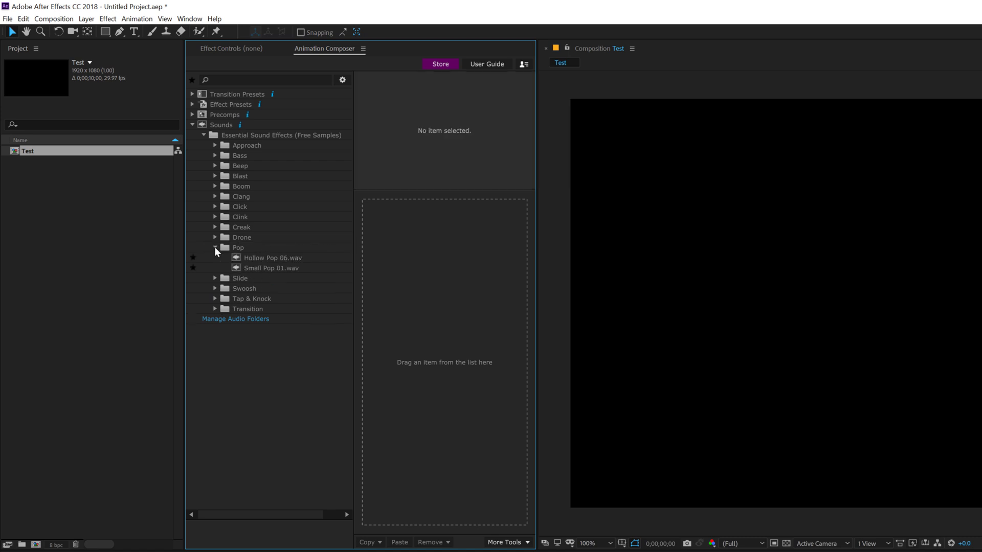
Preview Hollow Pop 06.wav at pitches -11, 20 and -10, collapse Pop and open Manage Audio Folders
left_click(272, 258)
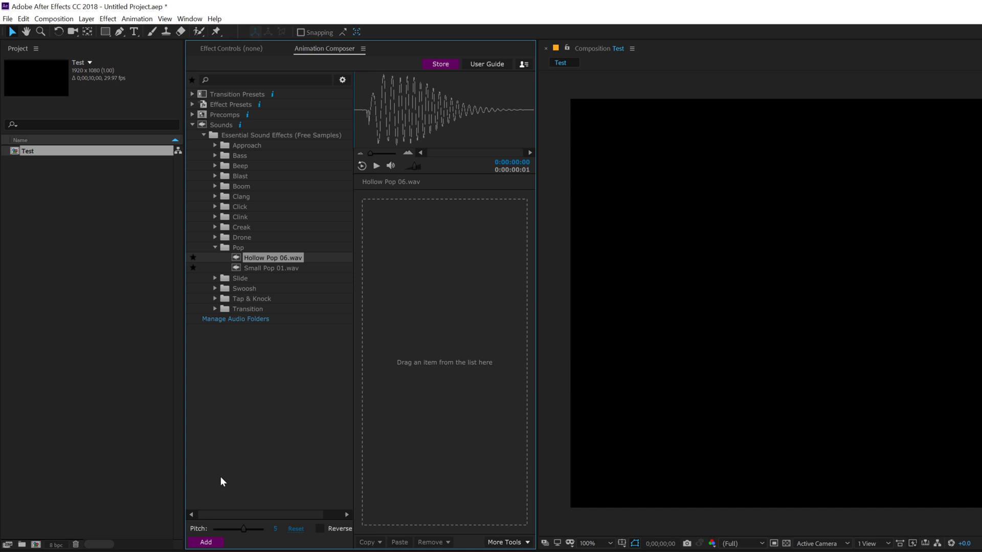
mouse_move(244, 535)
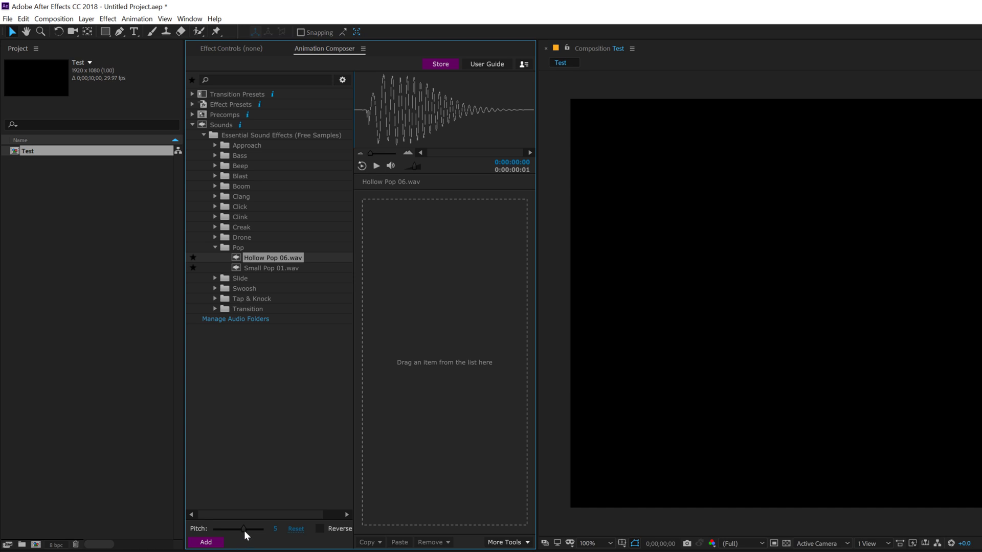
left_click_drag(244, 529, 227, 528)
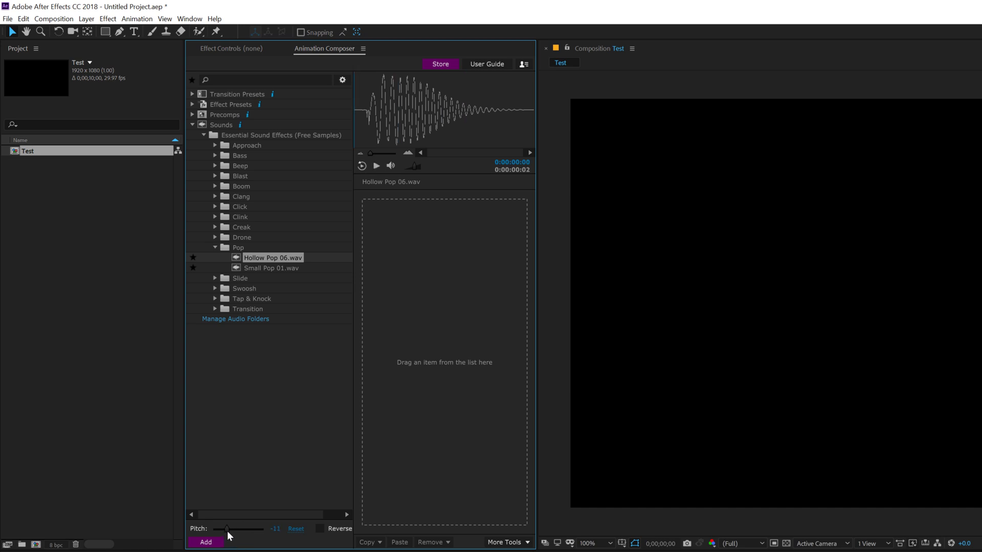
left_click_drag(227, 529, 259, 529)
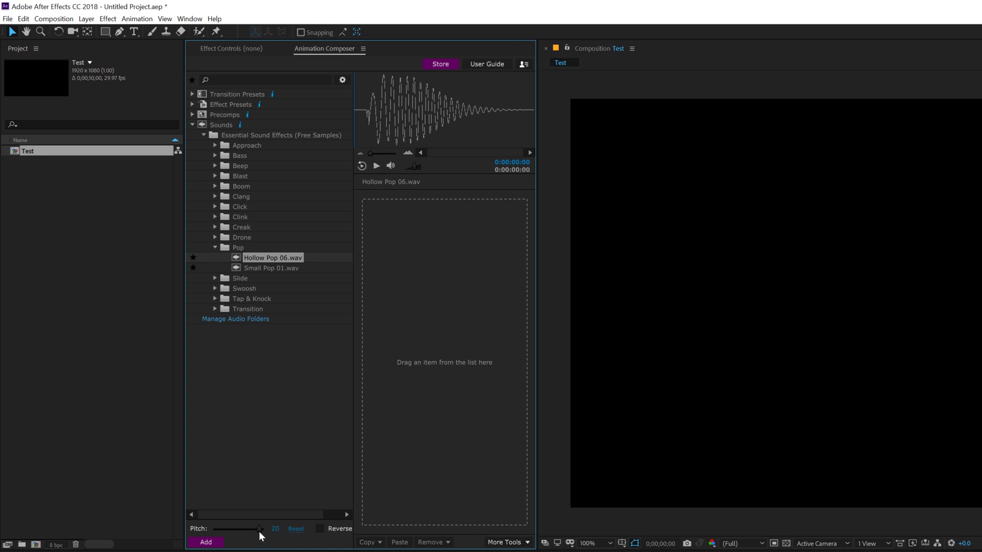
left_click_drag(259, 529, 227, 529)
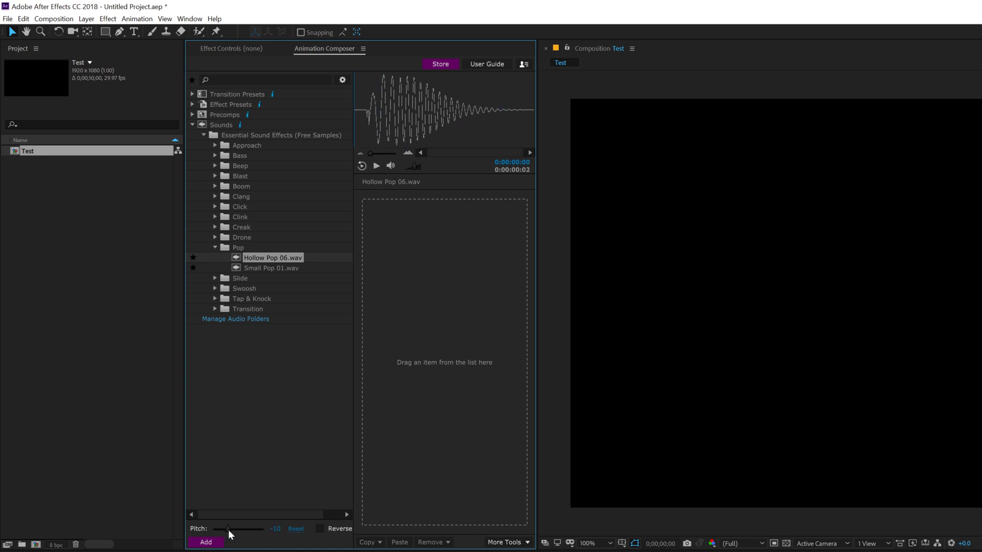
left_click(213, 247)
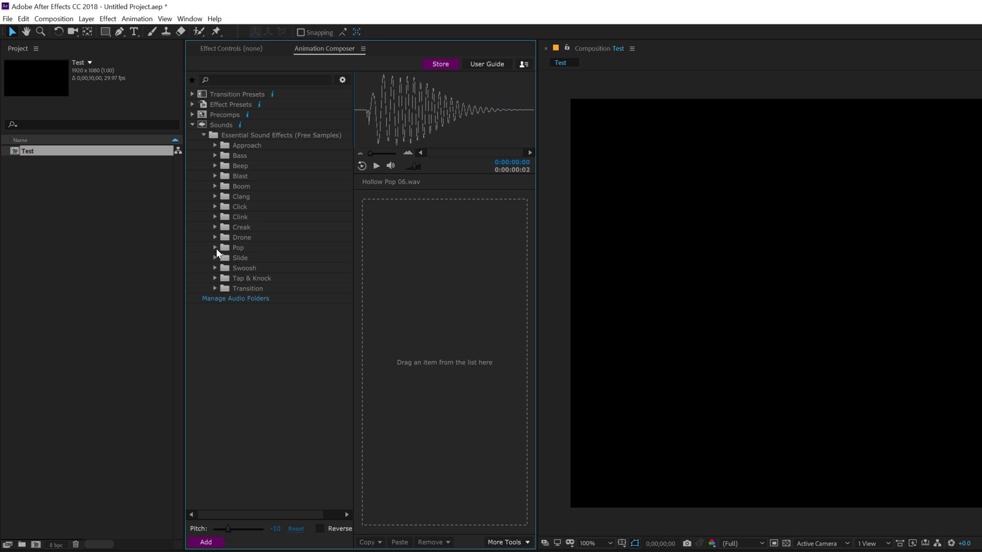
left_click(235, 297)
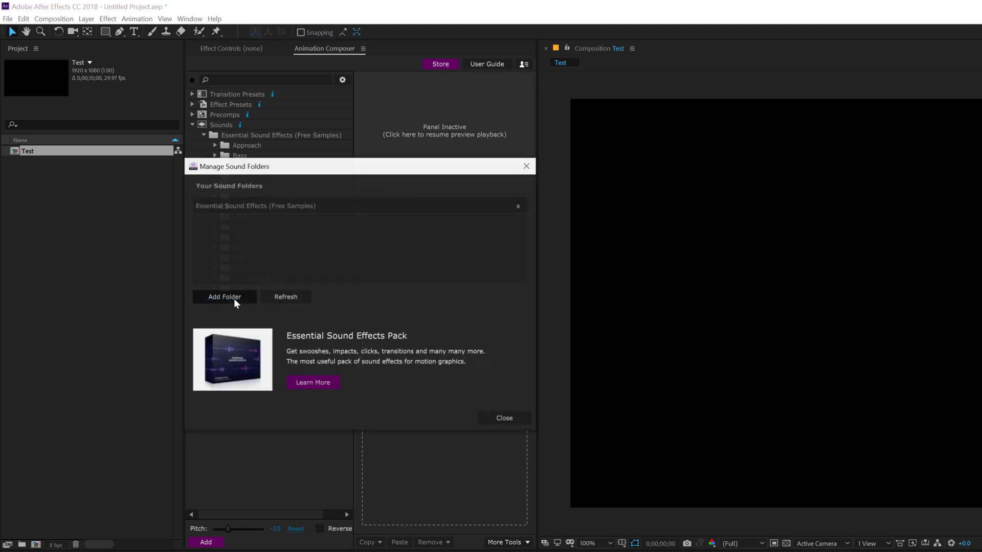
Add a sound folder in Manage Sound Folders and close the dialog to return to the library
left_click(224, 296)
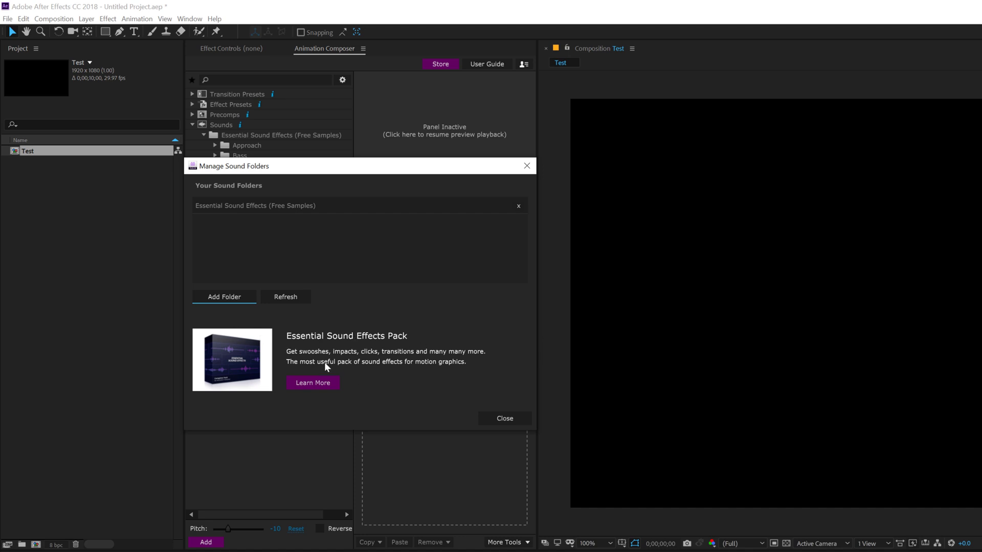
left_click(504, 418)
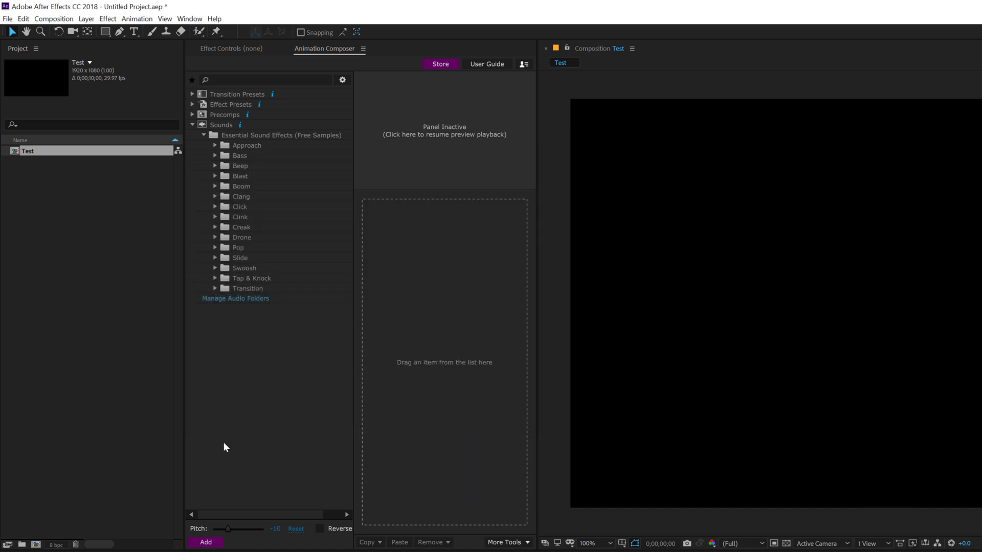